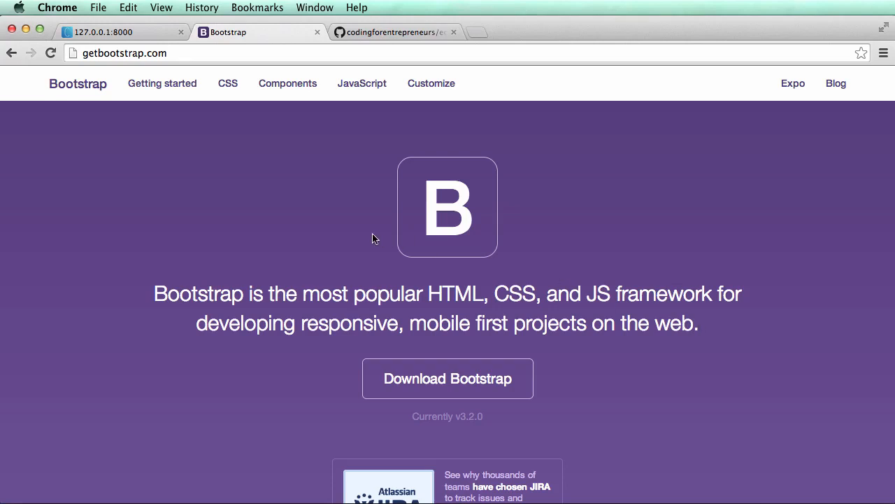
mouse_move(351, 242)
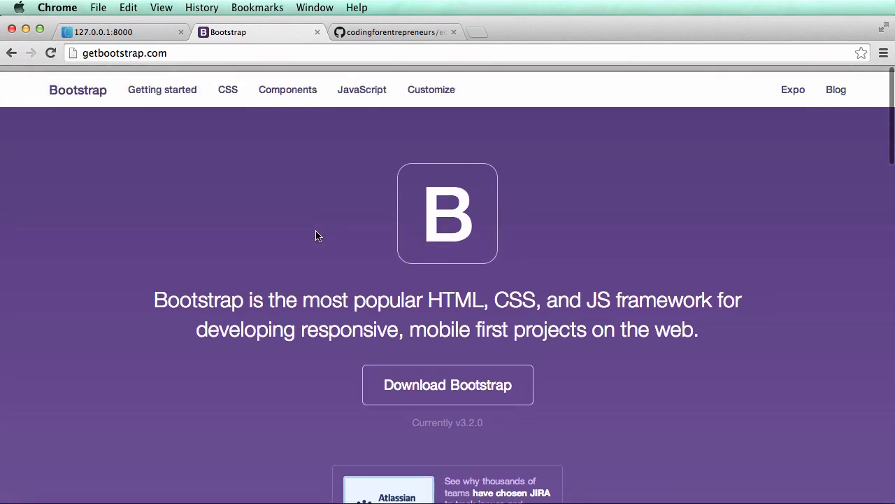
Step: Go to Bootstrap's Getting started guide and scroll to the Bootstrap CDN code block
scroll("up", 3)
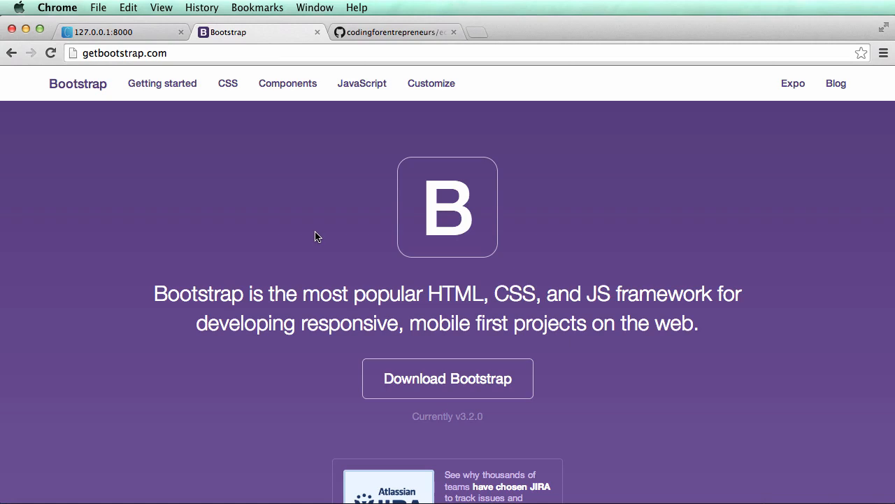
mouse_move(336, 263)
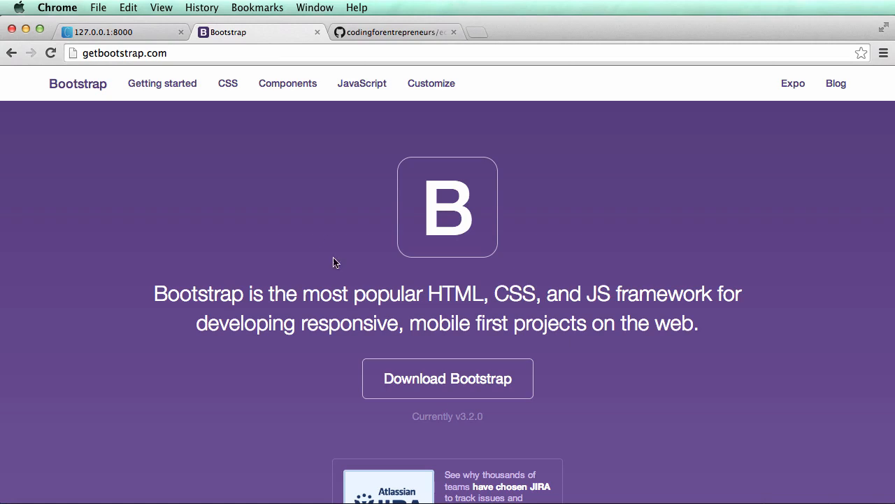
mouse_move(171, 95)
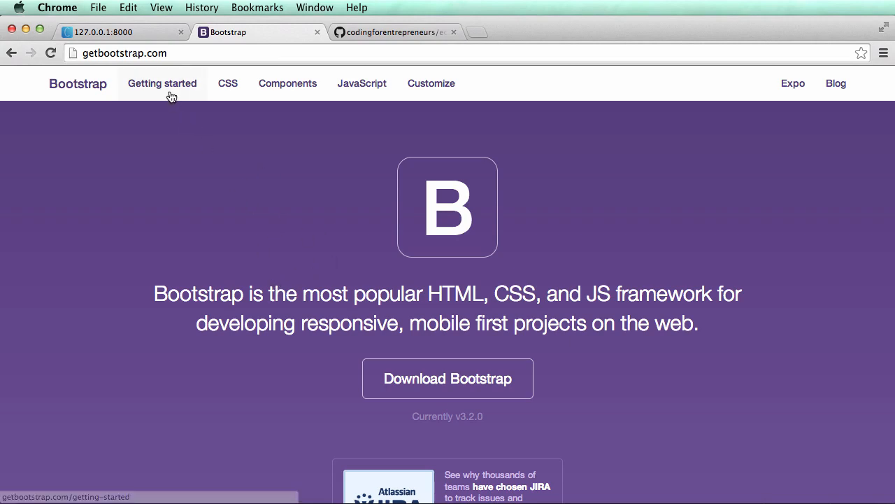
left_click(163, 83)
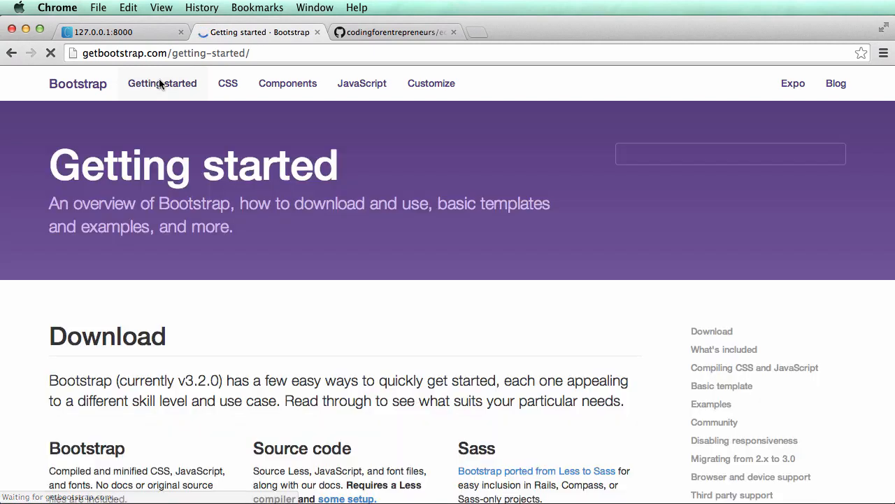
scroll("down", 3)
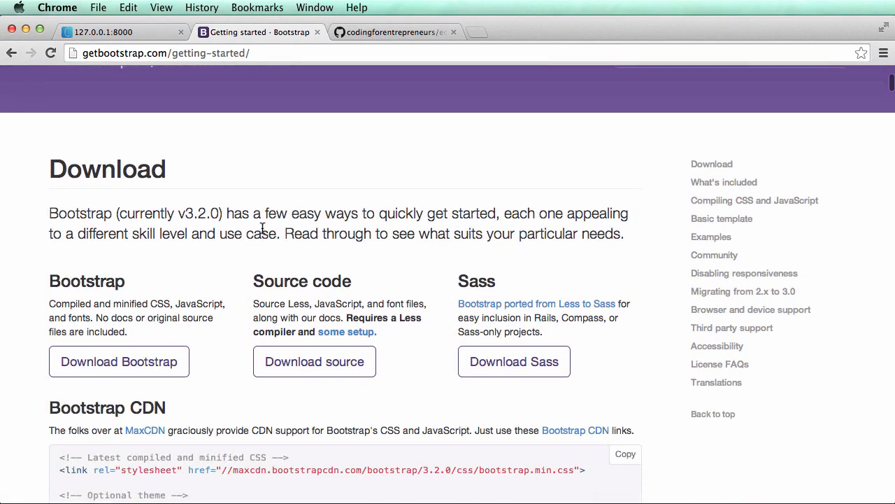
scroll("down", 3)
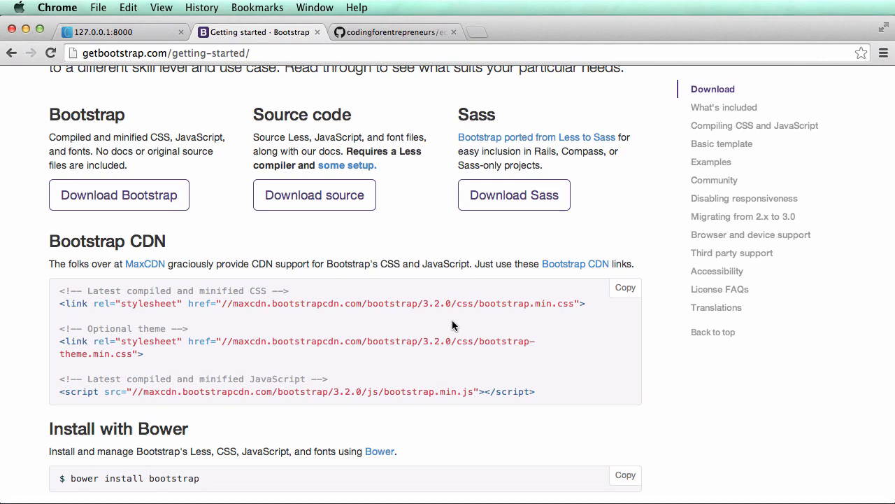
scroll("down", 3)
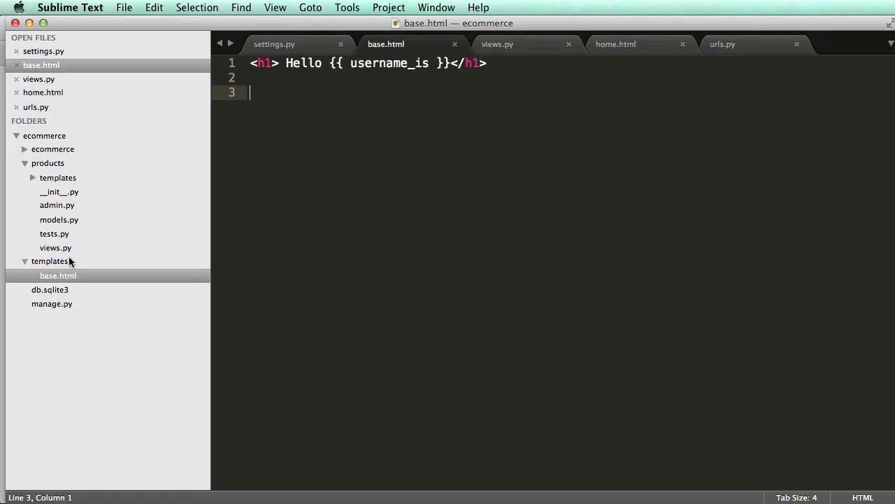
Step: Paste the copied CDN snippet starting with the 'Latest compiled and minified CSS' comment into base.html
type("<!-- Latest compiled and minified CSS -->")
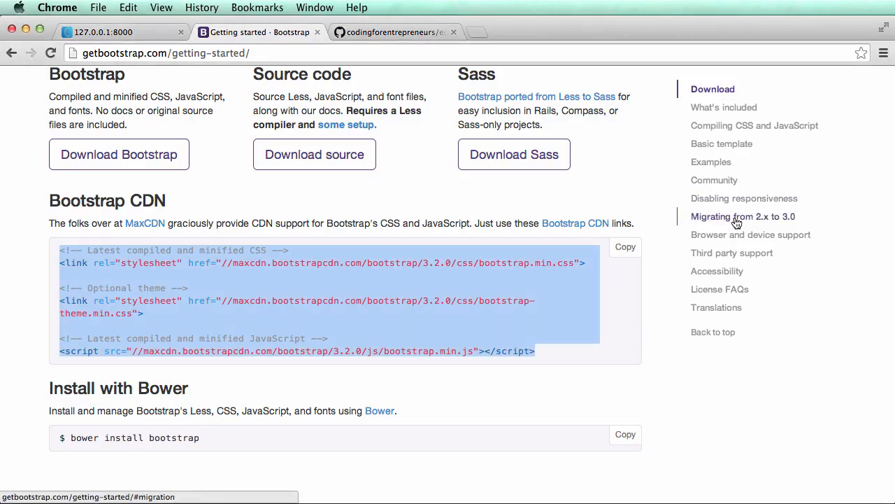
Step: Jump to the Examples section and scroll down to 'Navbars in action'
left_click(711, 162)
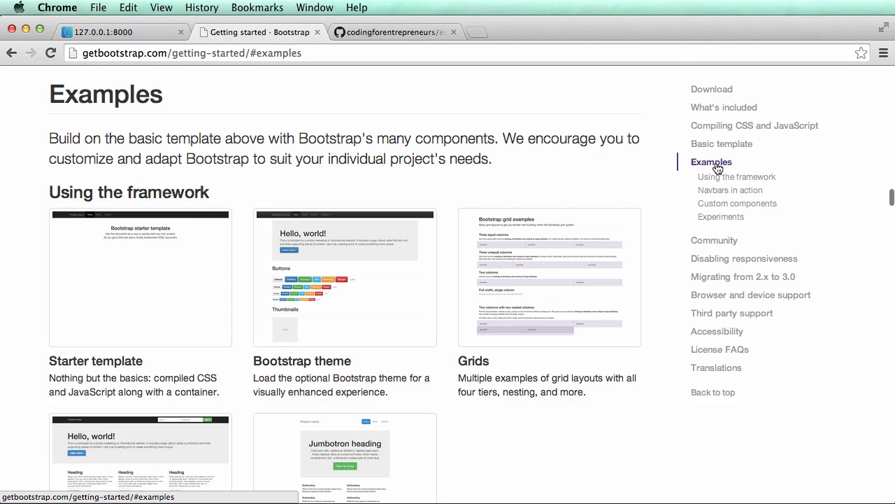
scroll("down", 3)
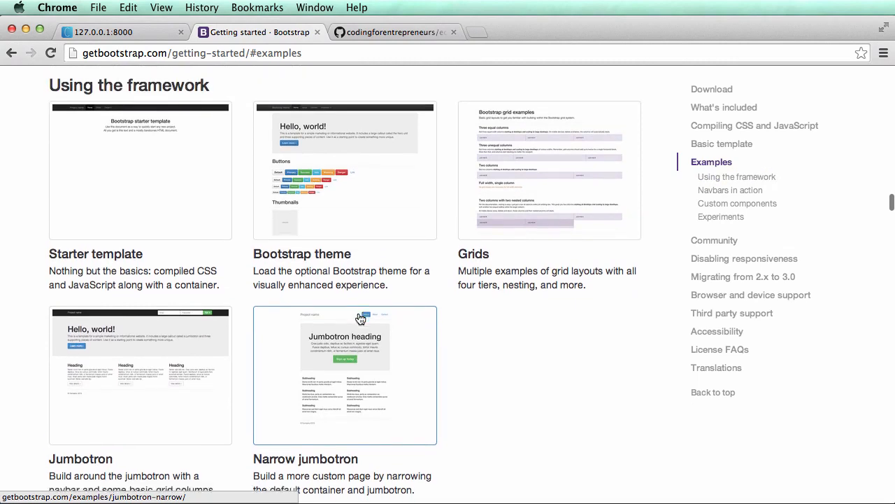
scroll("down", 3)
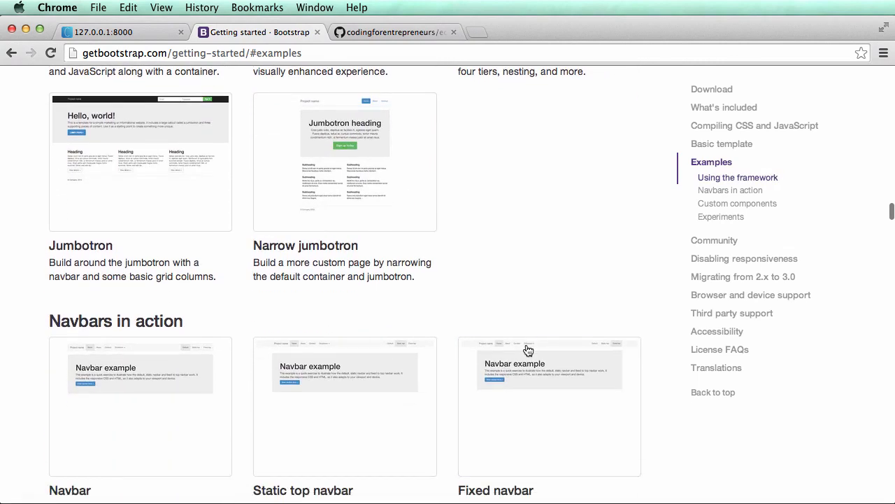
scroll("down", 3)
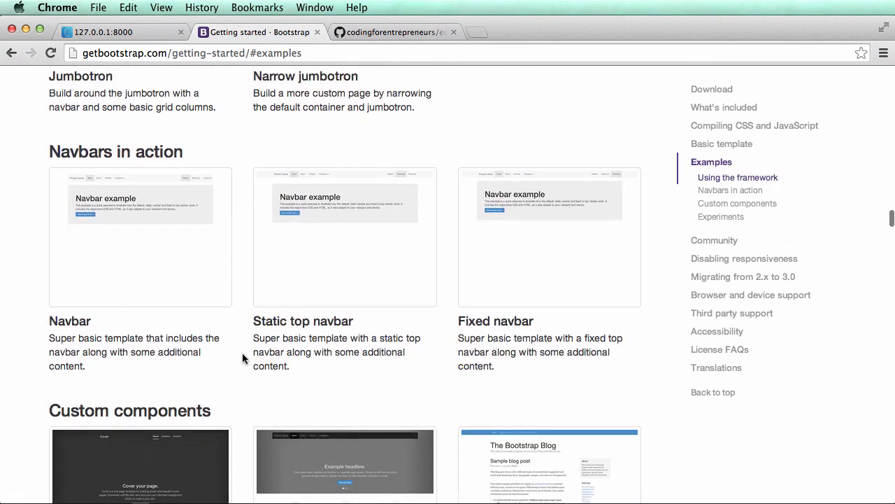
scroll("down", 3)
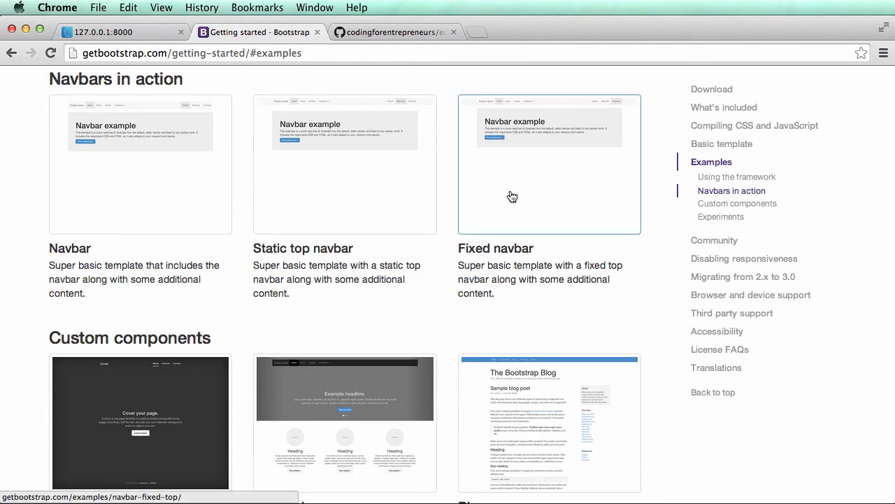
Step: Preview the Fixed and basic Navbar examples, then settle on the Static top navbar example
left_click(549, 164)
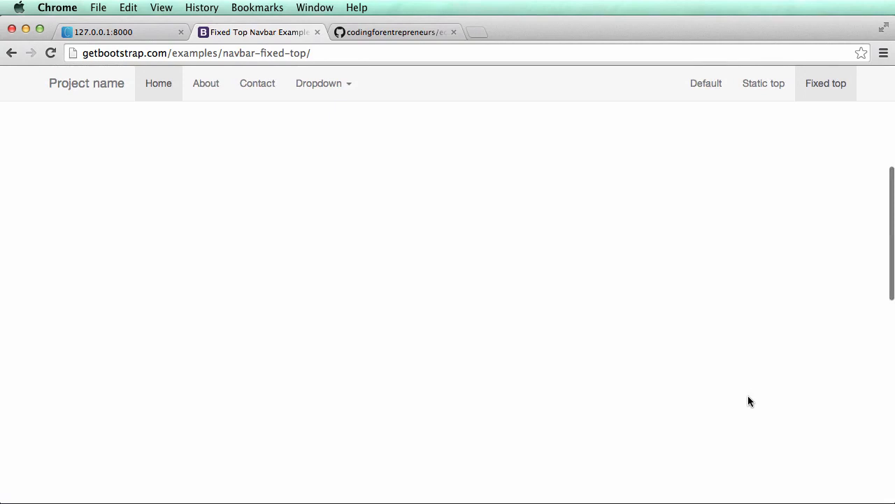
left_click(11, 53)
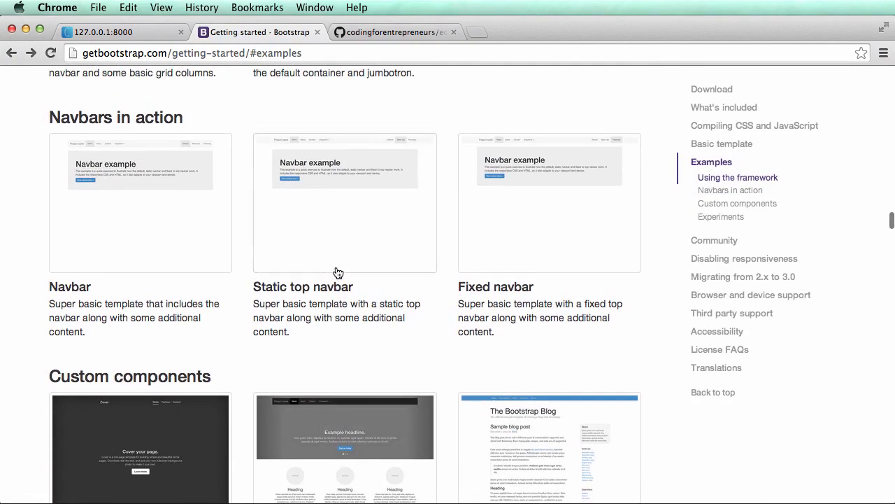
left_click(140, 203)
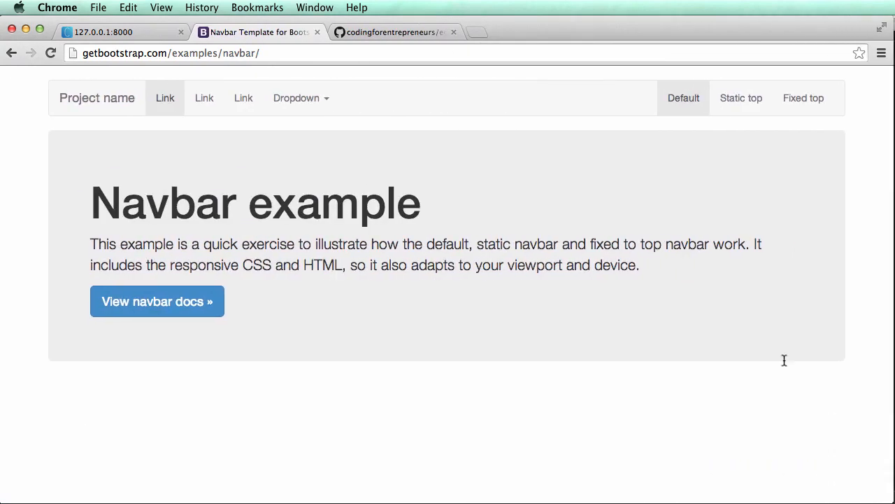
mouse_move(664, 67)
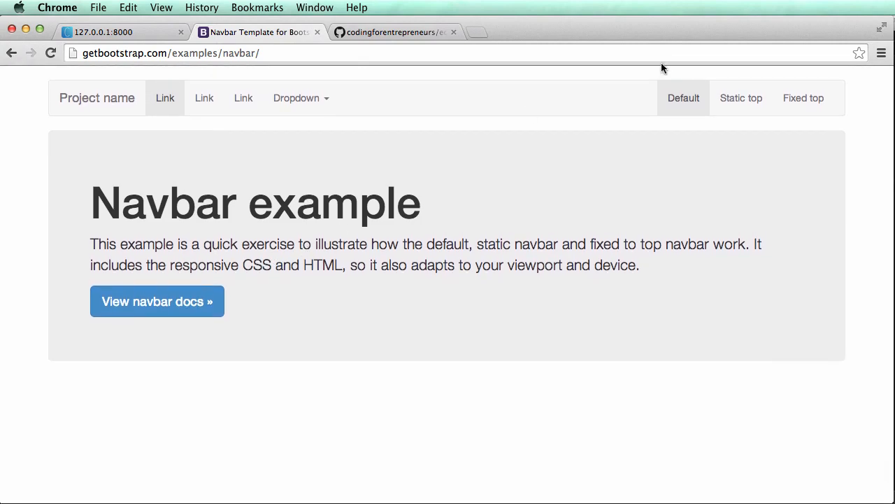
left_click(742, 98)
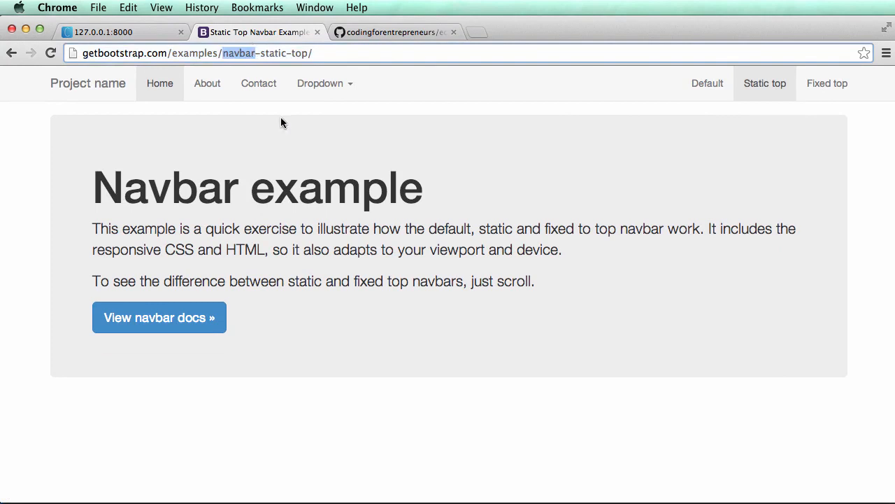
Step: View the Static Top Navbar example's HTML source via the page's context menu
right_click(382, 425)
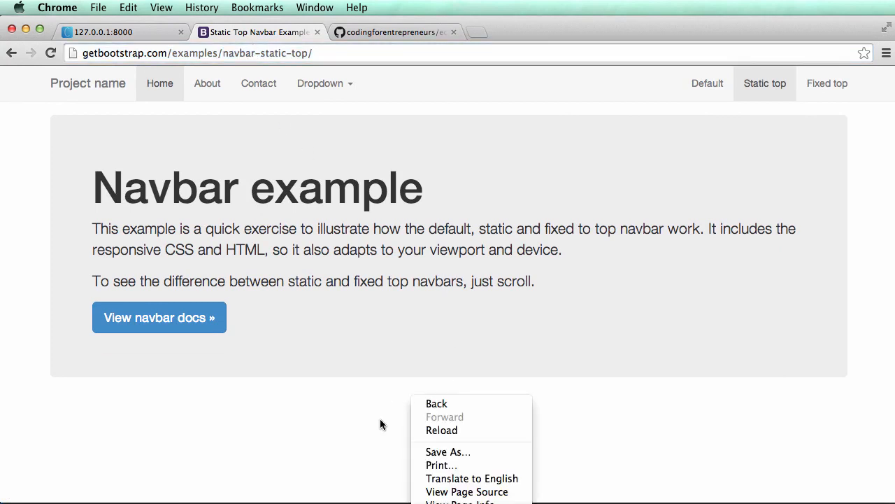
left_click(480, 173)
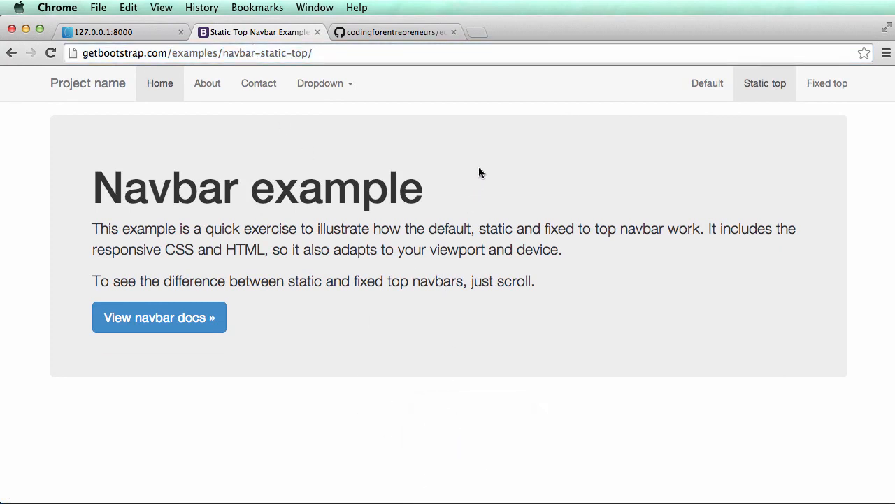
right_click(480, 172)
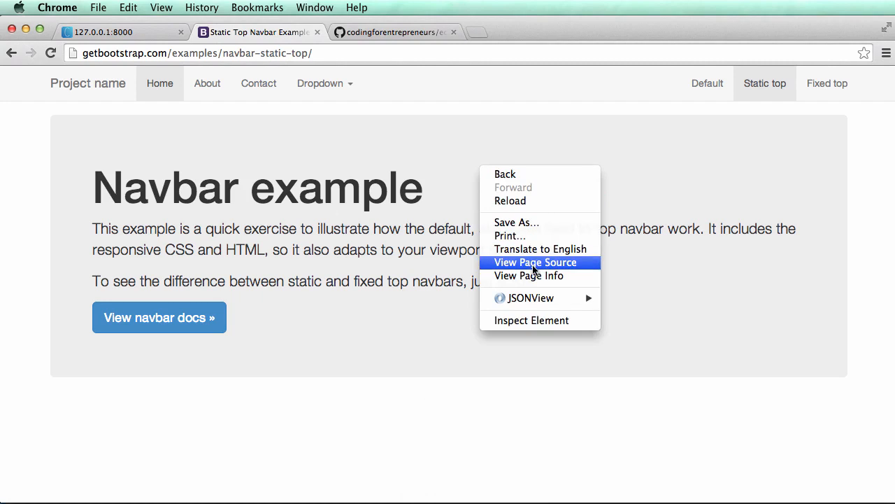
left_click(535, 262)
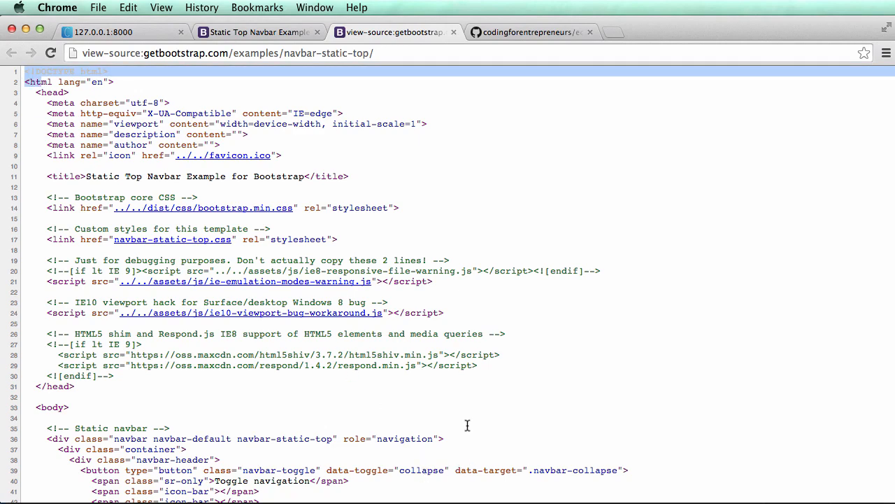
mouse_move(306, 392)
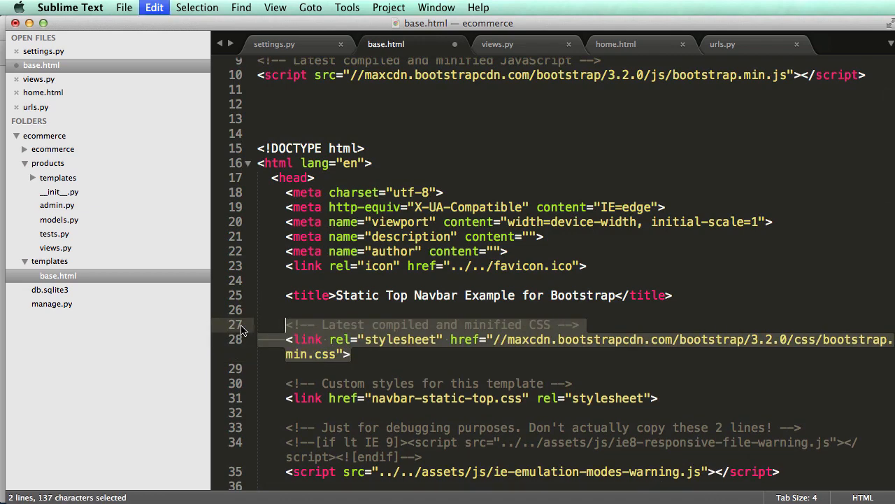
Step: Add the maxcdn bootstrap-theme.min.css 3.2.0 stylesheet link under the Optional theme comment
scroll("up", 3)
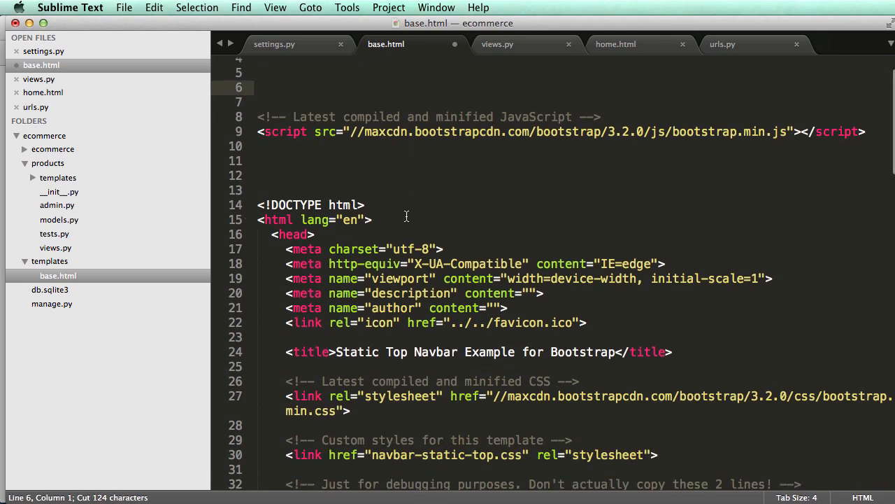
scroll("down", 3)
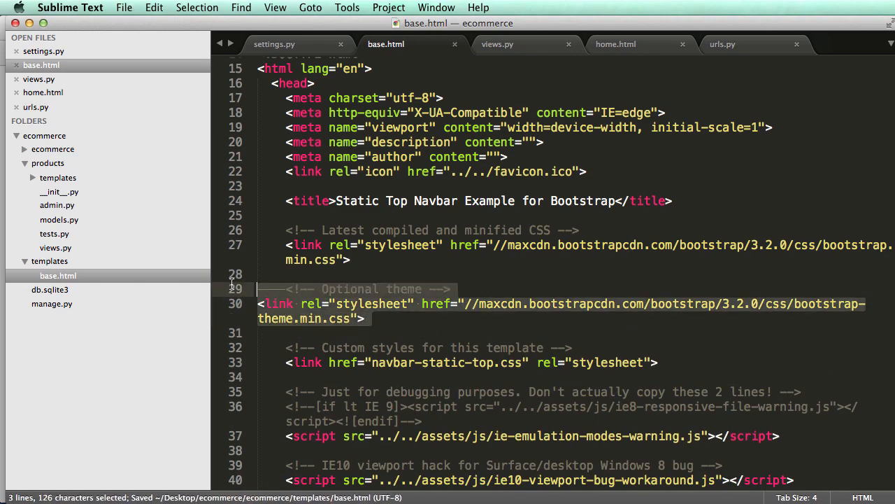
key("Delete")
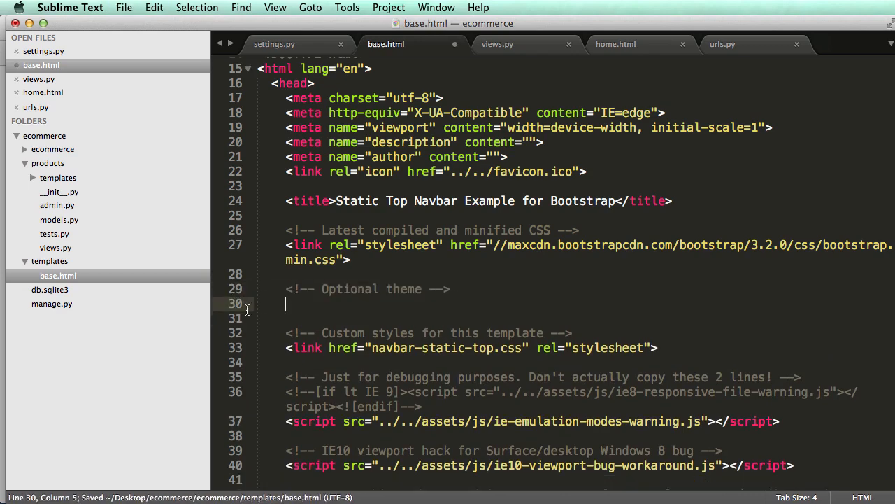
type("<link rel=\"stylesheet\" href=\"//maxcdn.bootstrapcdn.com/bootstrap/3.2.0/css/bootstrap-theme.min.css\">")
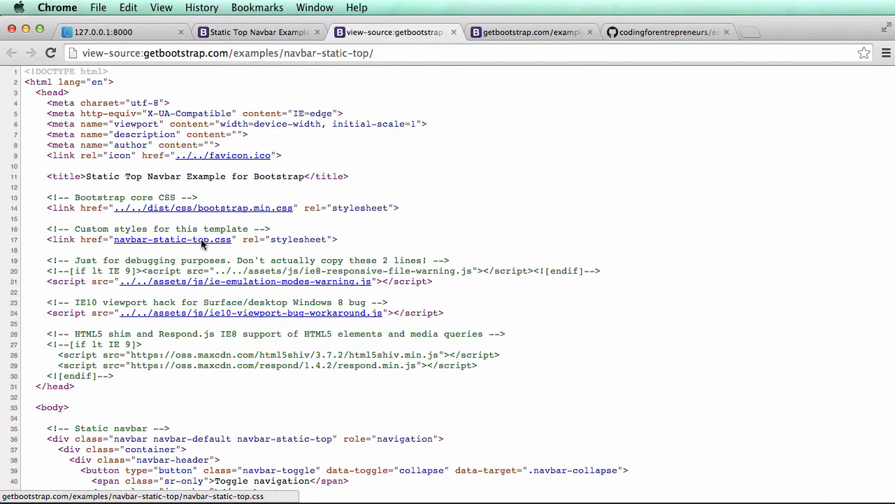
Step: Copy the link address of navbar-static-top.css from the example's page source
right_click(173, 239)
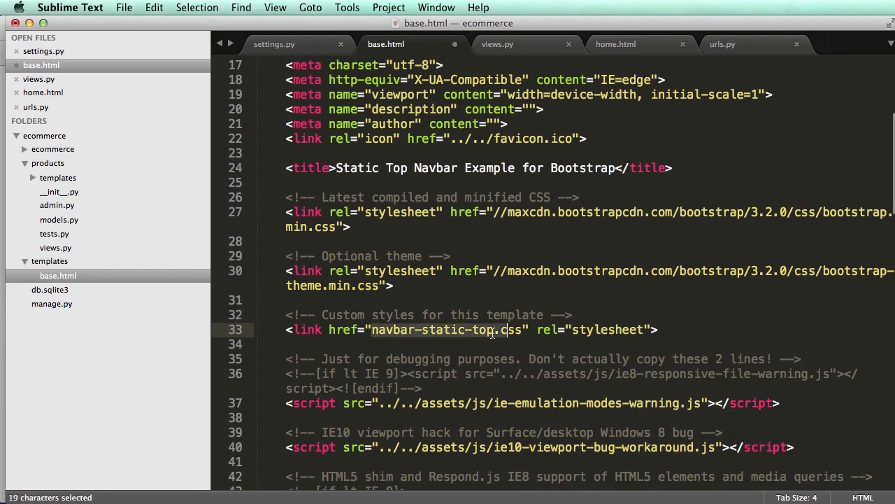
type("s")
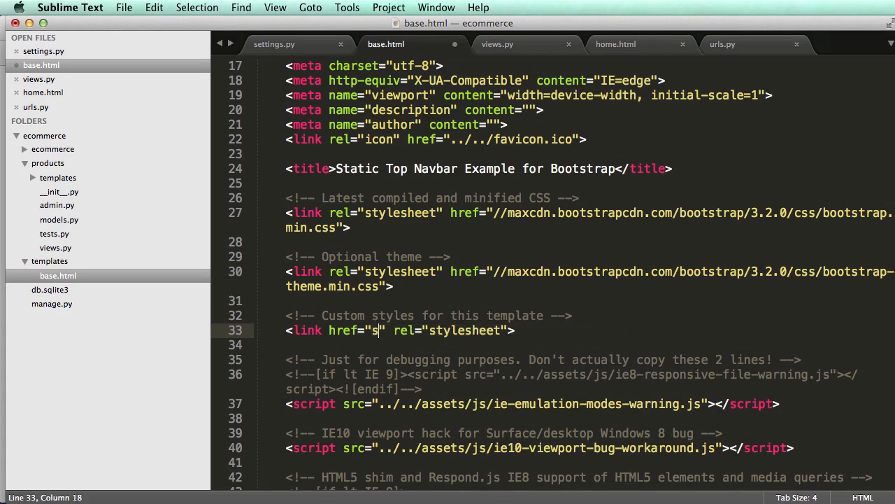
type("http://getbootstrap.com/examples/navbar-static-top/navbar-static-top.css")
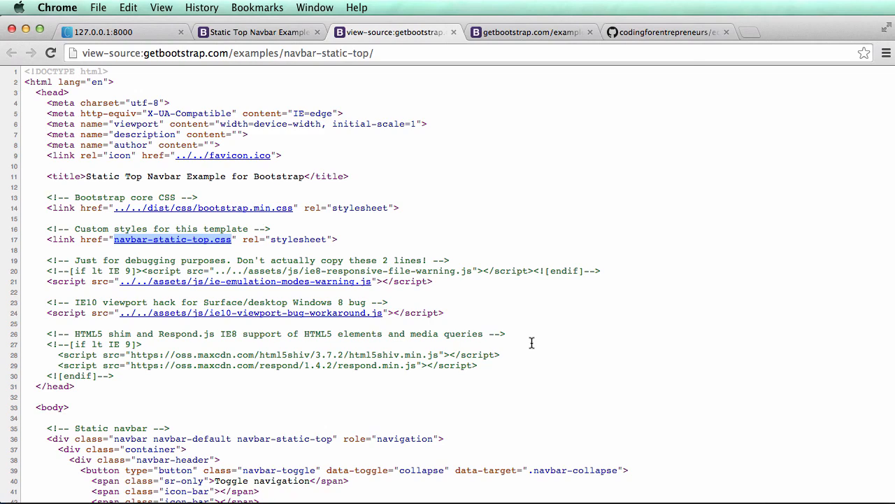
mouse_move(207, 268)
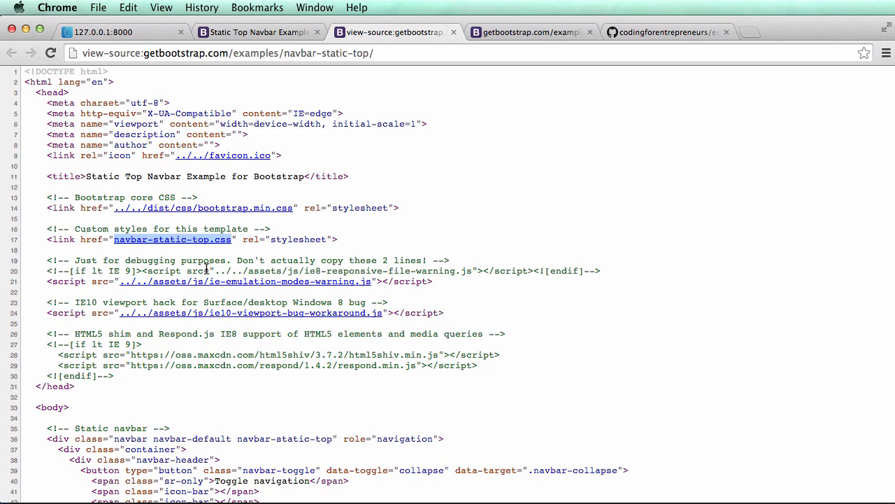
mouse_move(269, 285)
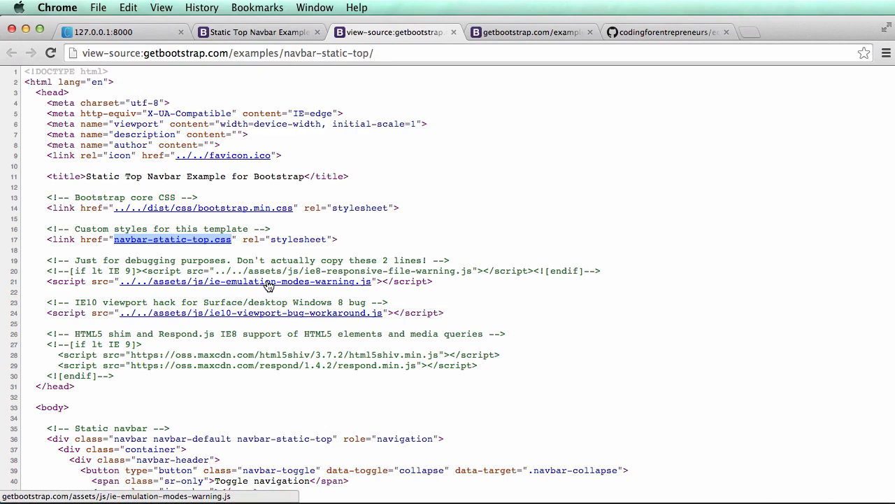
mouse_move(274, 286)
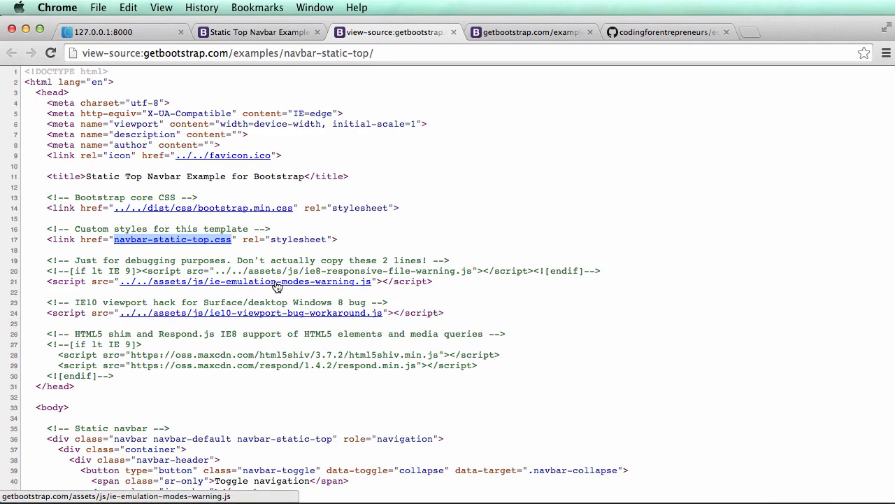
Step: Copy the IE emulation script's address and add the 'Latest compiled and minified JavaScript' comment in base.html
right_click(245, 281)
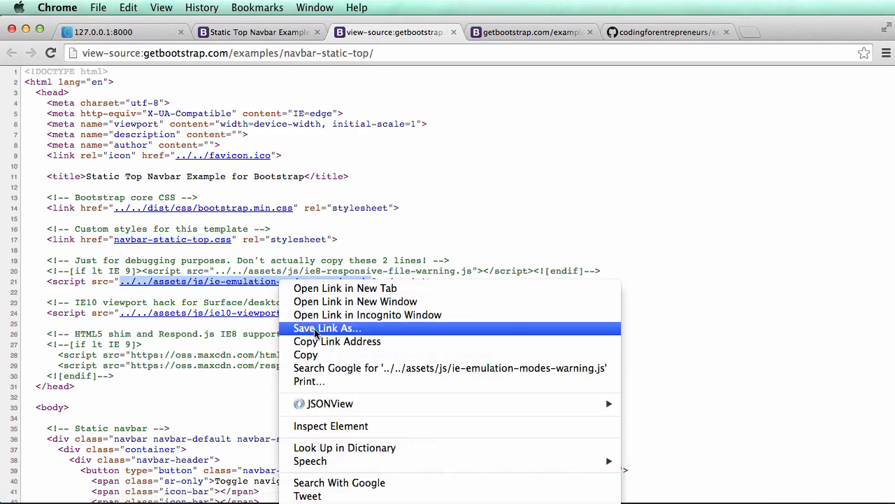
mouse_move(336, 342)
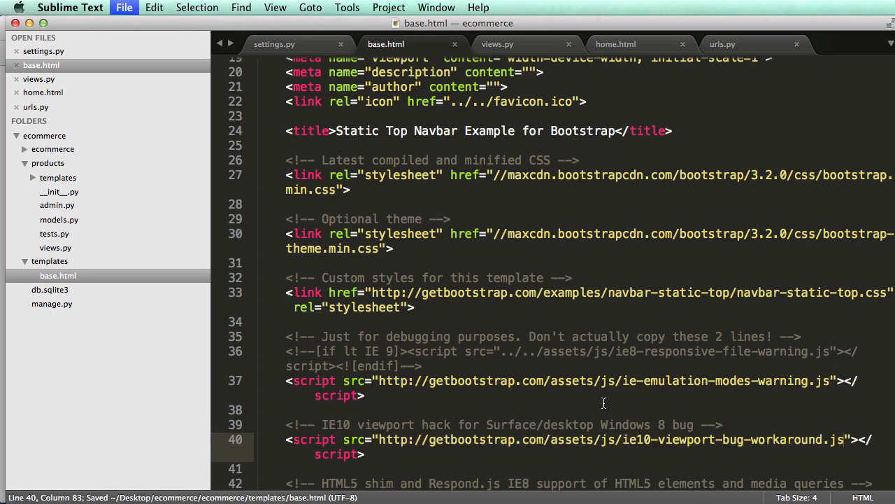
scroll("up", 3)
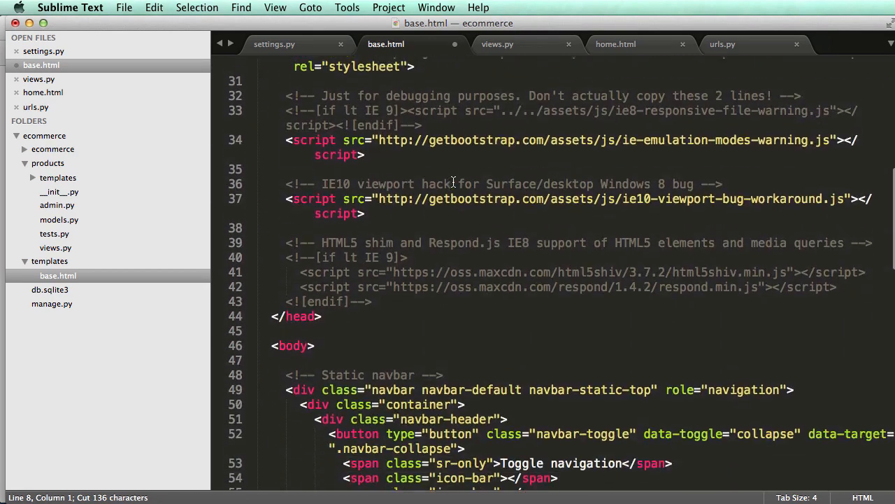
scroll("down", 3)
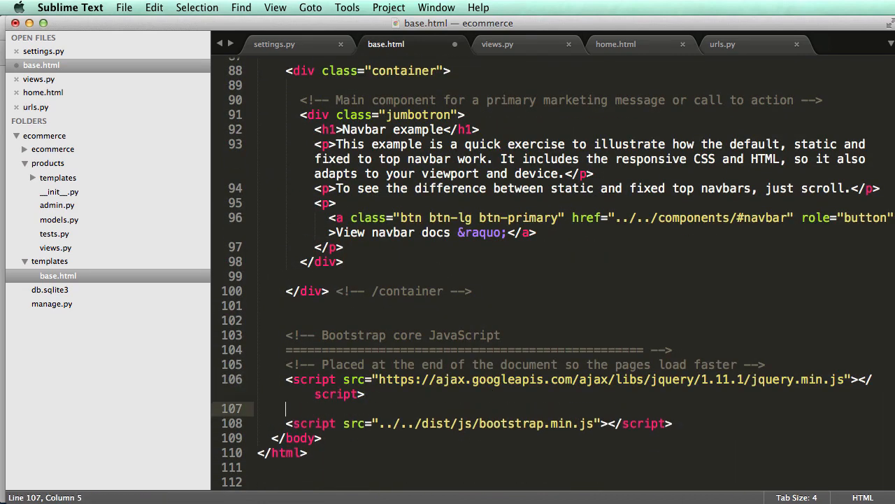
type("<!-- Latest compiled and minified JavaScript -->")
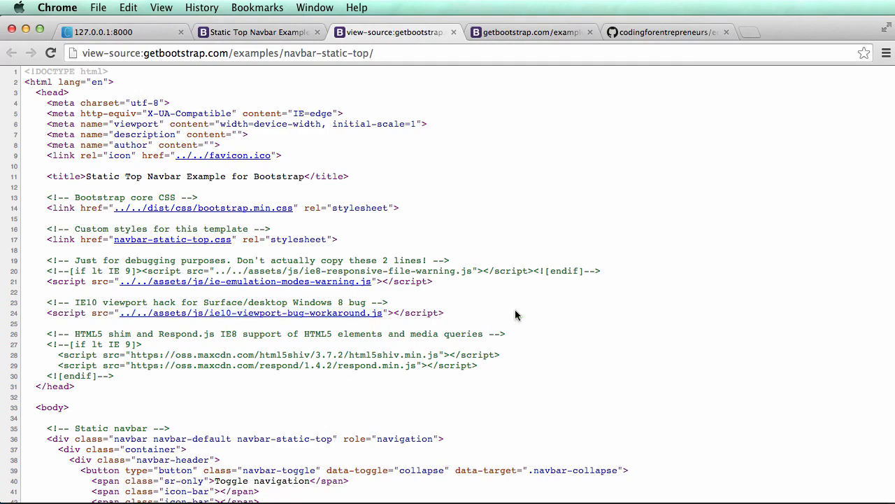
Step: Open the bootstrap.min.js link in a new Chrome tab
scroll("down", 3)
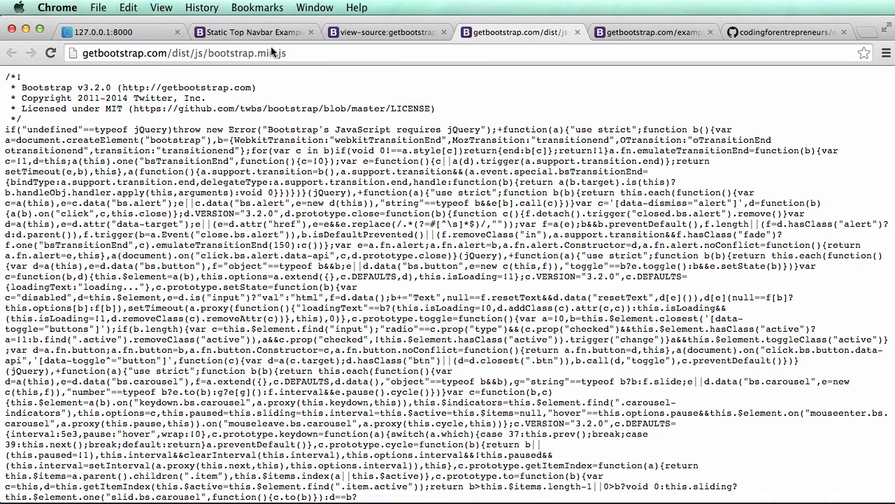
left_click(249, 32)
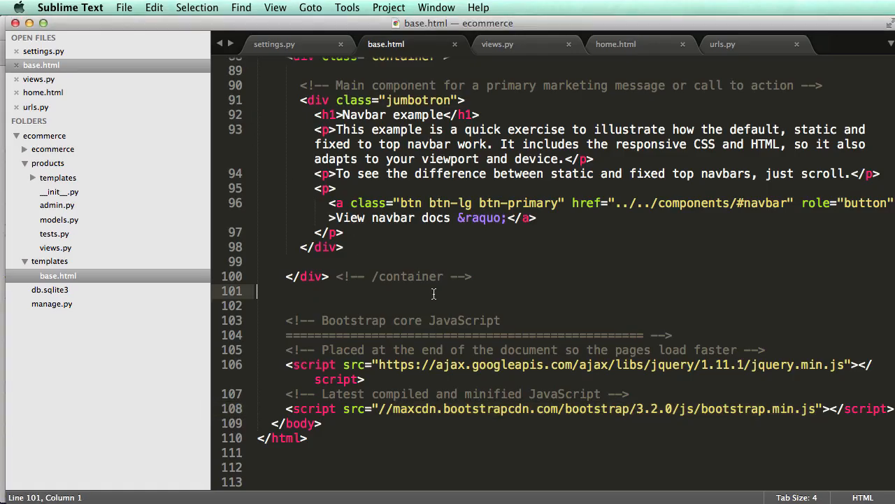
scroll("up", 3)
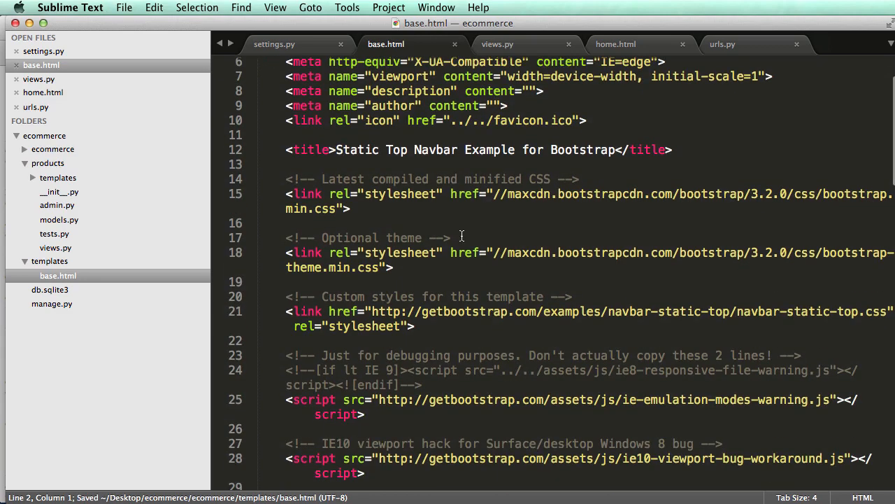
scroll("down", 3)
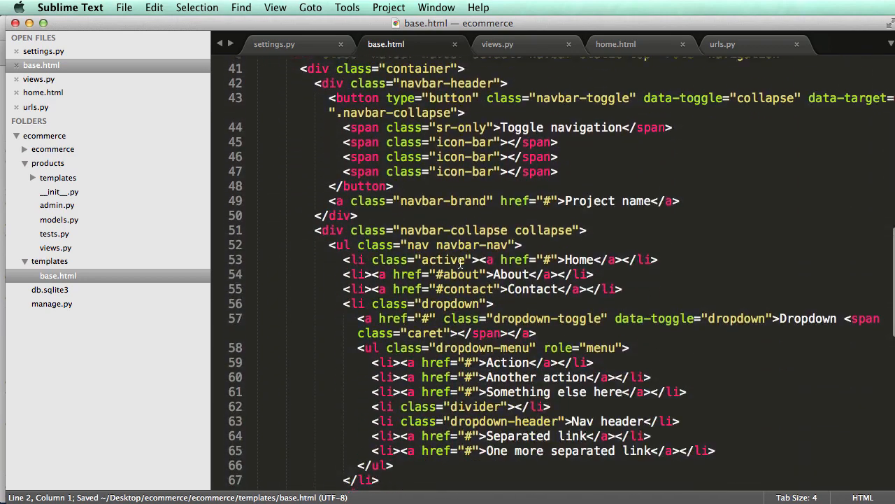
scroll("down", 3)
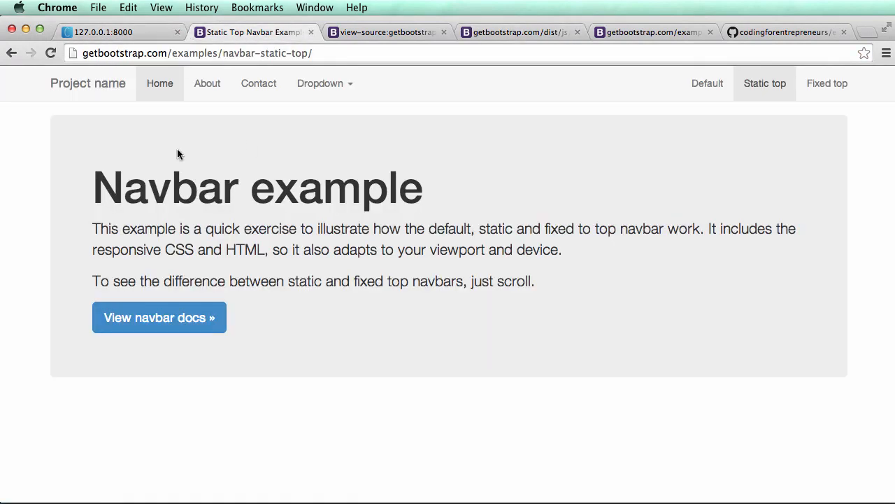
mouse_move(260, 127)
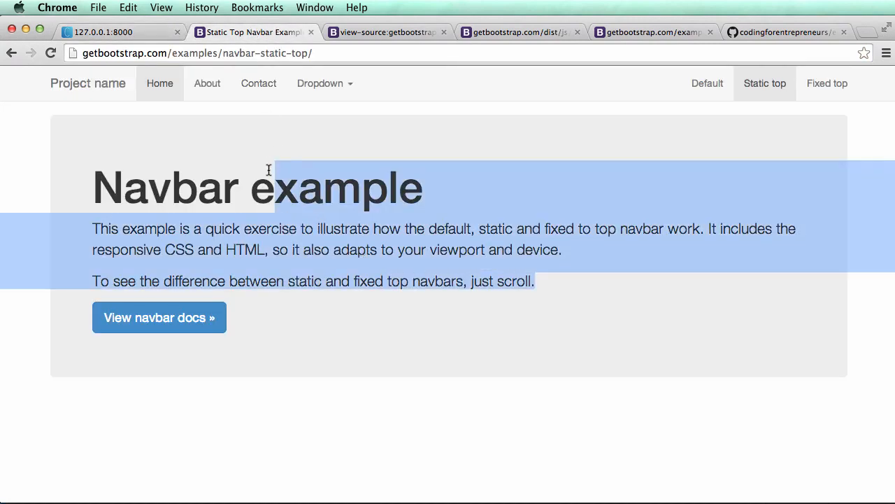
Step: Select the Navbar heading words on the rendered Static Top Navbar example page
double_click(165, 188)
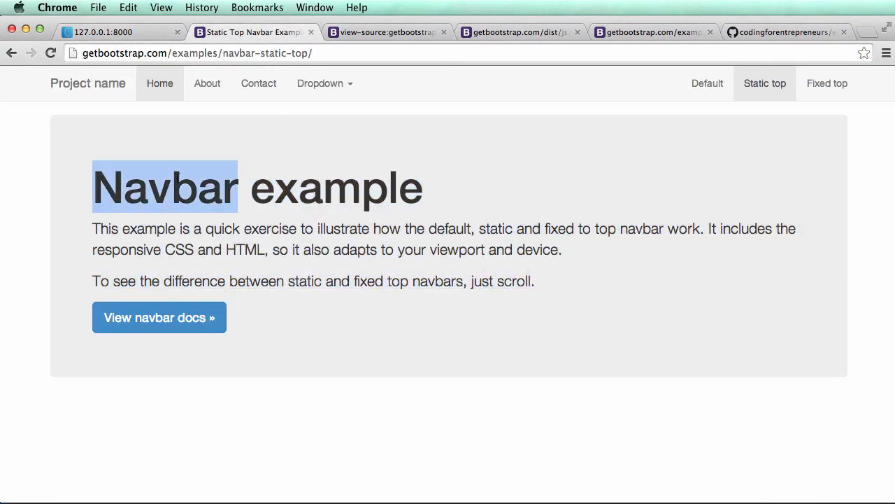
double_click(336, 187)
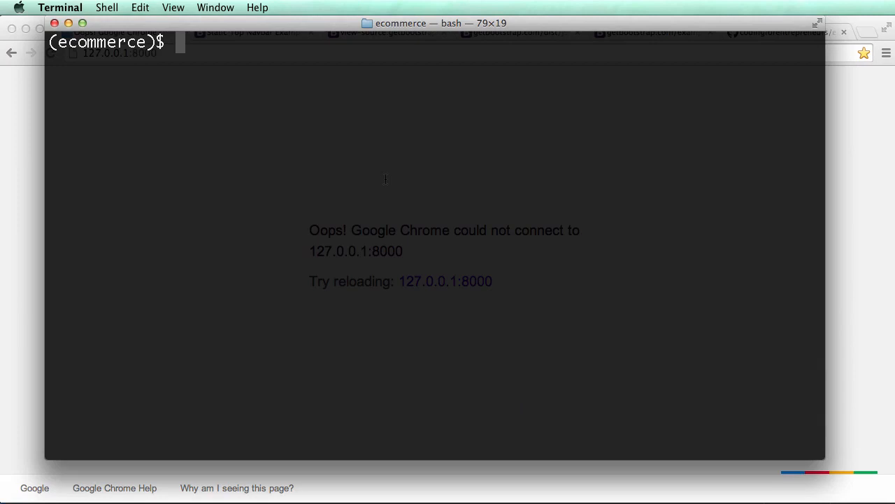
Step: Change into the inner ecommerce folder and run python manage.py runserver
type("python manage.py runserver")
type("cd")
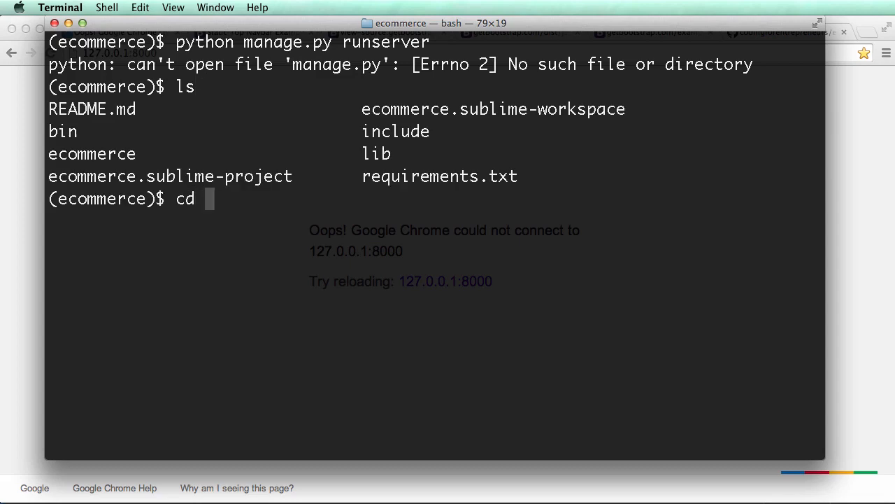
type("ecommerce")
type("pytho")
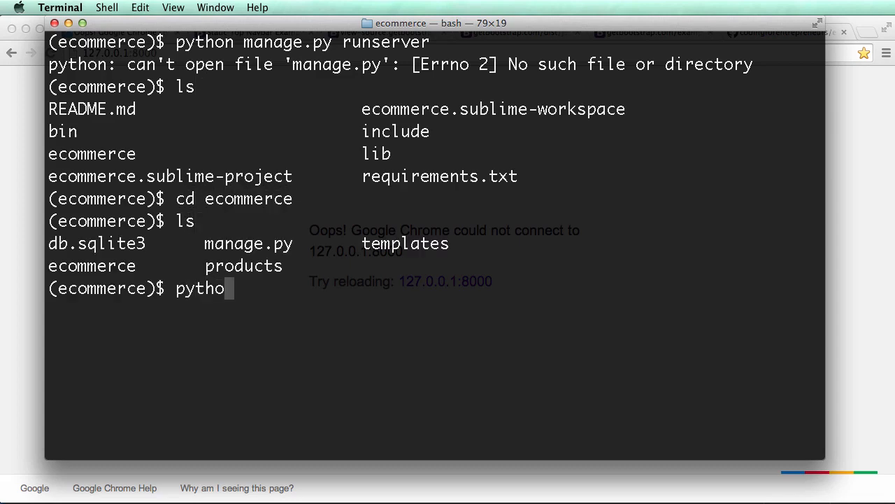
type("n manag")
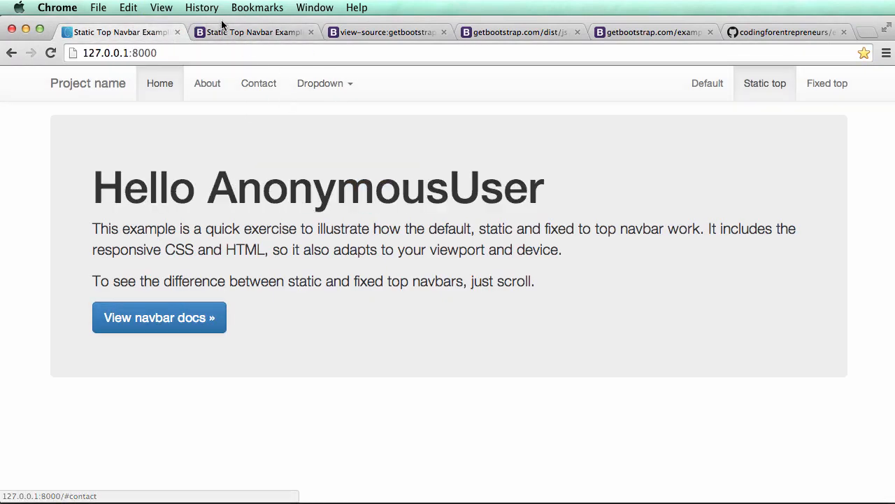
Step: Reload 127.0.0.1:8000 in Chrome, check the GET log in Terminal, and return to the browser
left_click(119, 32)
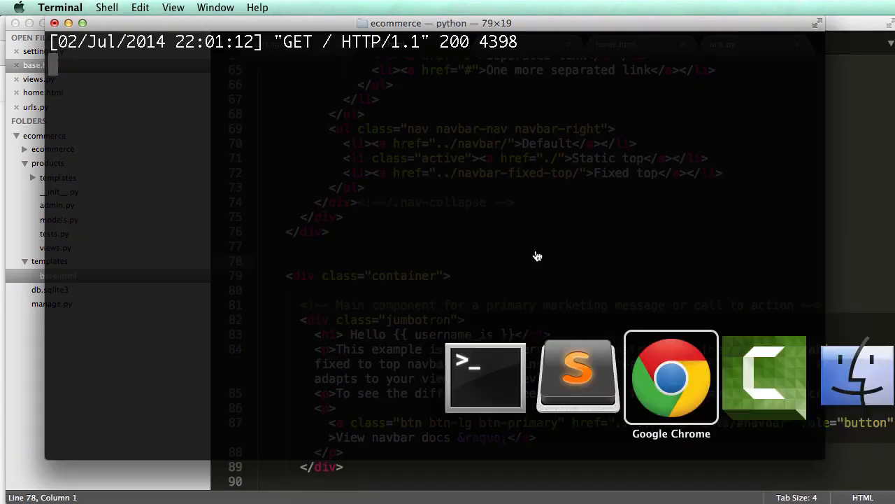
left_click(672, 378)
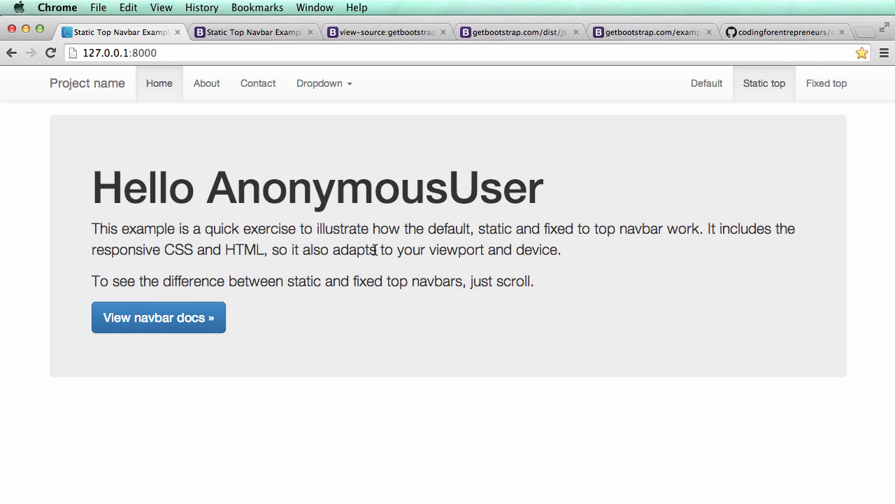
mouse_move(394, 226)
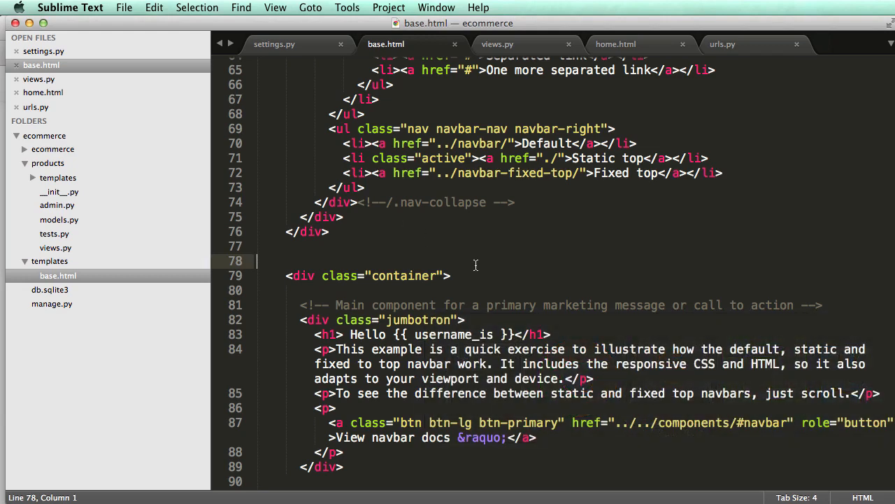
Step: In base.html, change the Home link to Welcome and the brand text to CFE eCommerce
scroll("up", 3)
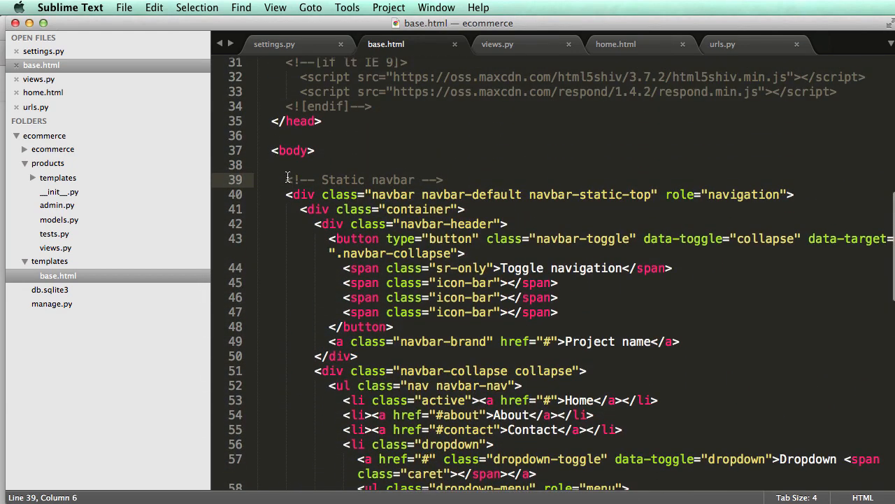
left_click(670, 378)
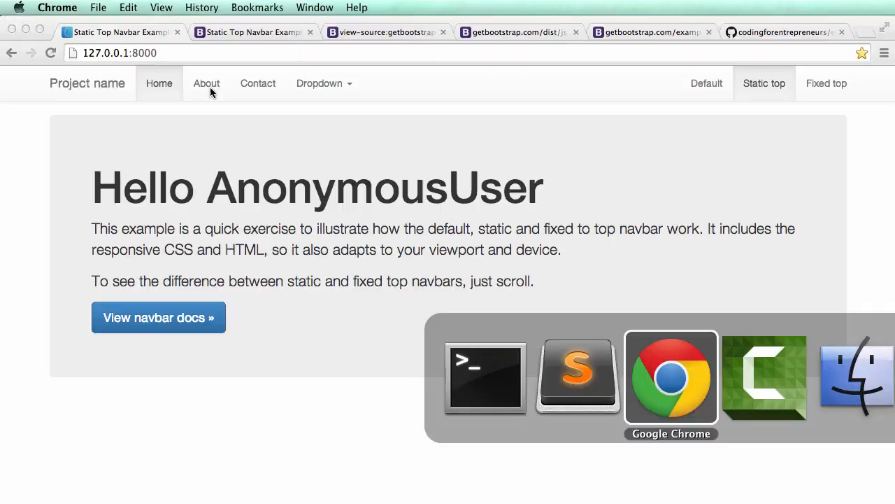
left_click(484, 378)
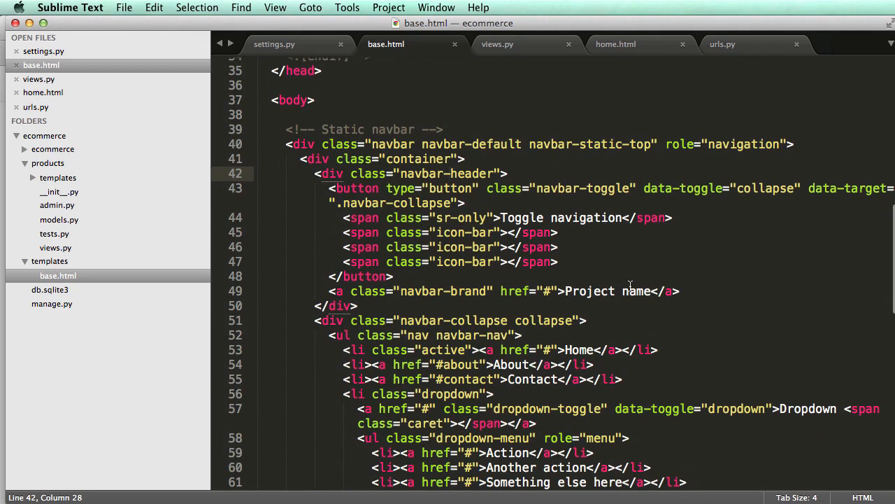
scroll("down", 3)
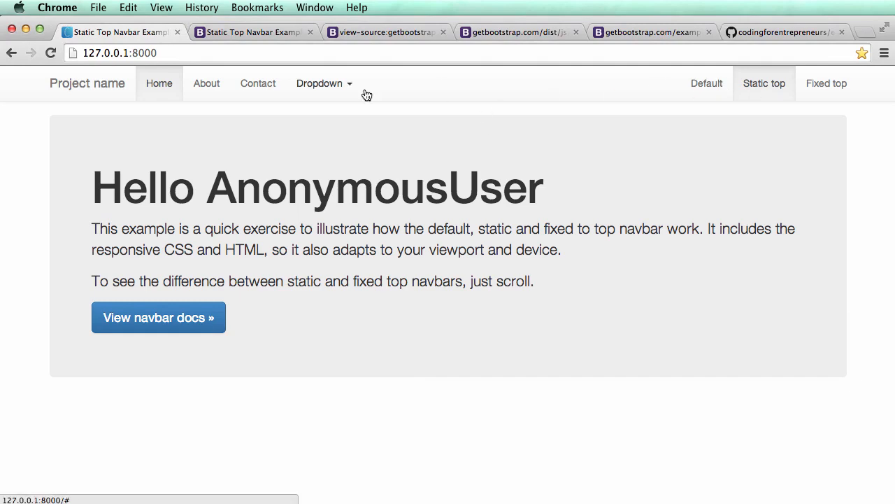
mouse_move(193, 126)
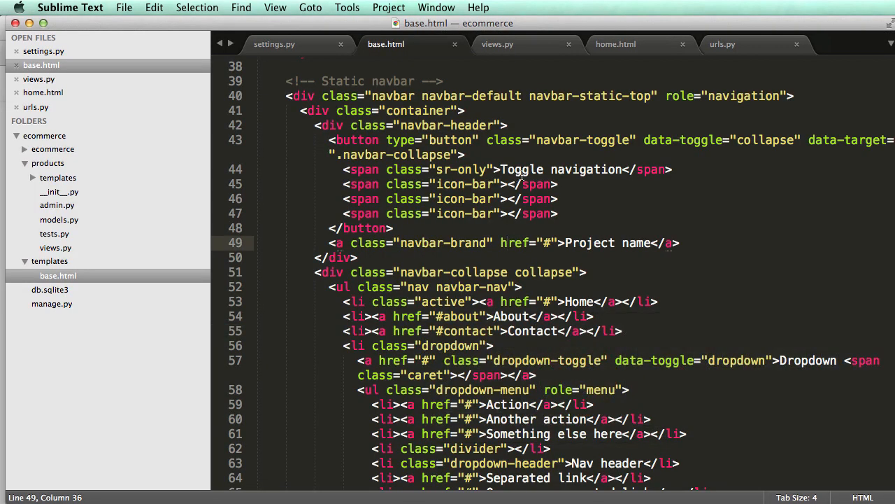
double_click(591, 244)
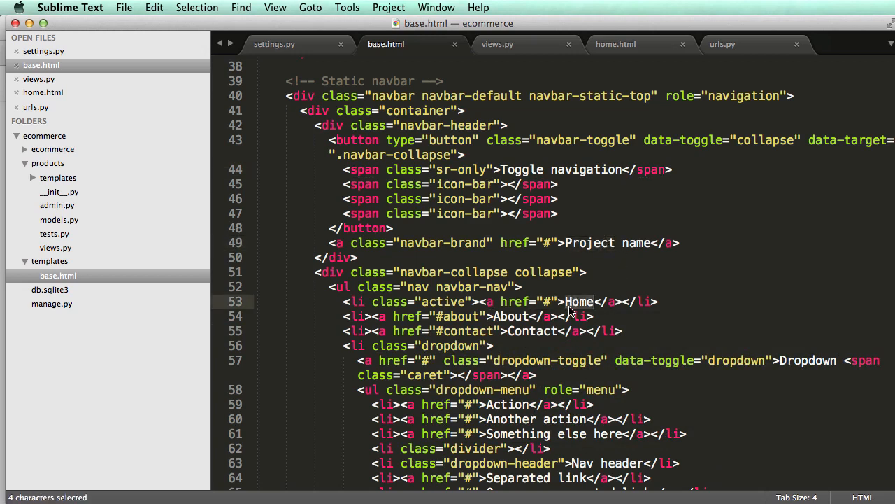
type("W")
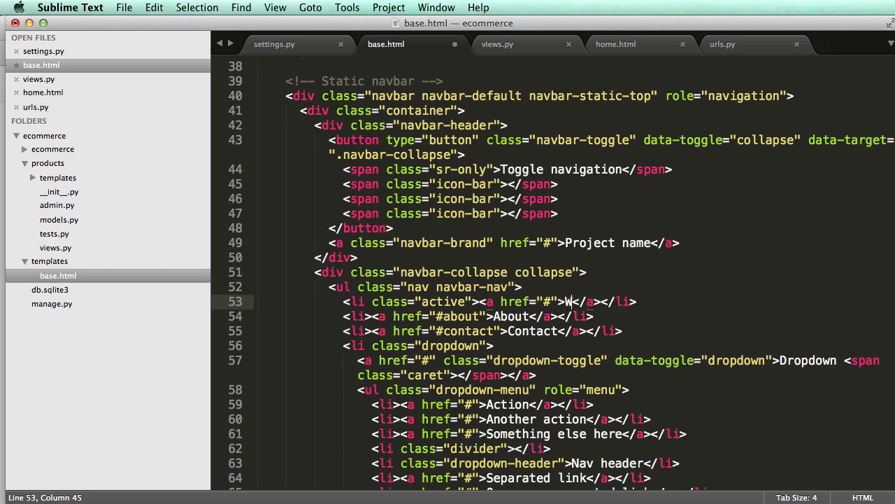
type("Welcome")
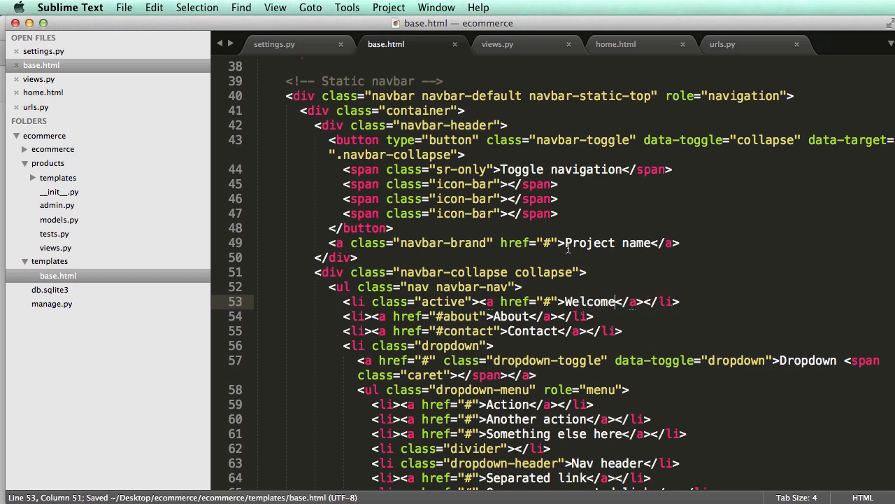
type("CFE")
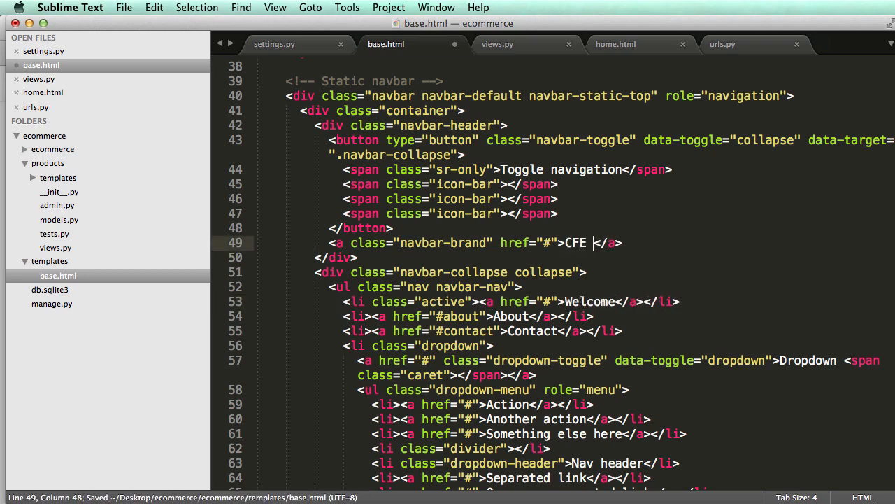
type("eCommerce")
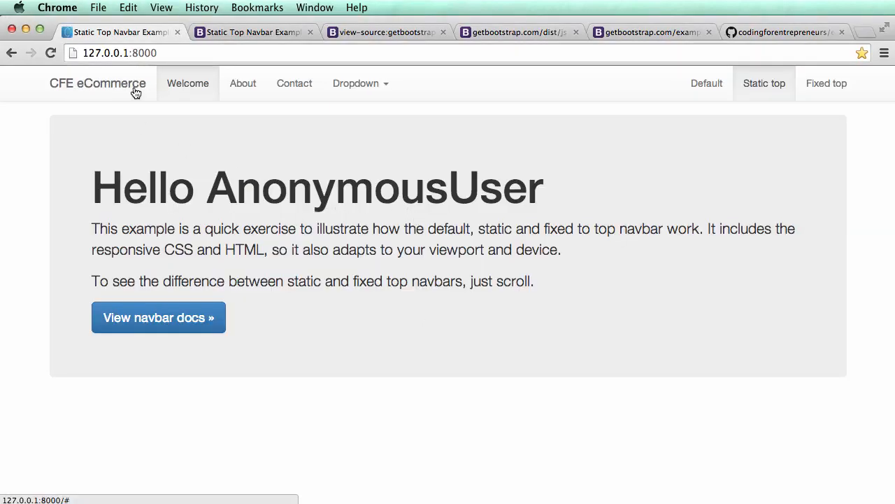
mouse_move(358, 196)
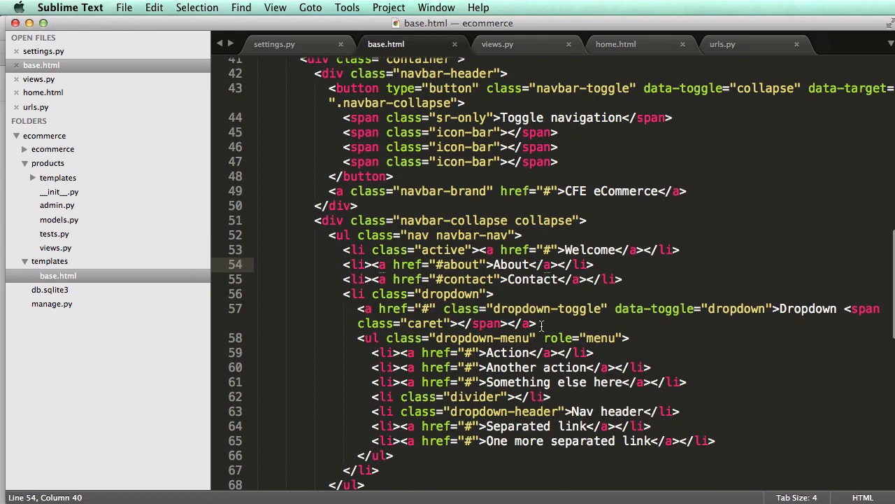
Step: Replace the Dropdown label on line 57 of base.html with Pull down
double_click(809, 309)
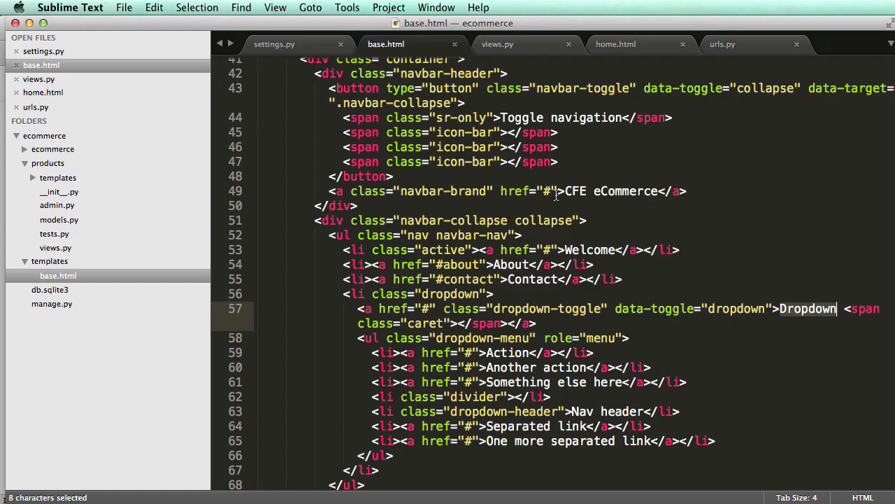
type("Pul")
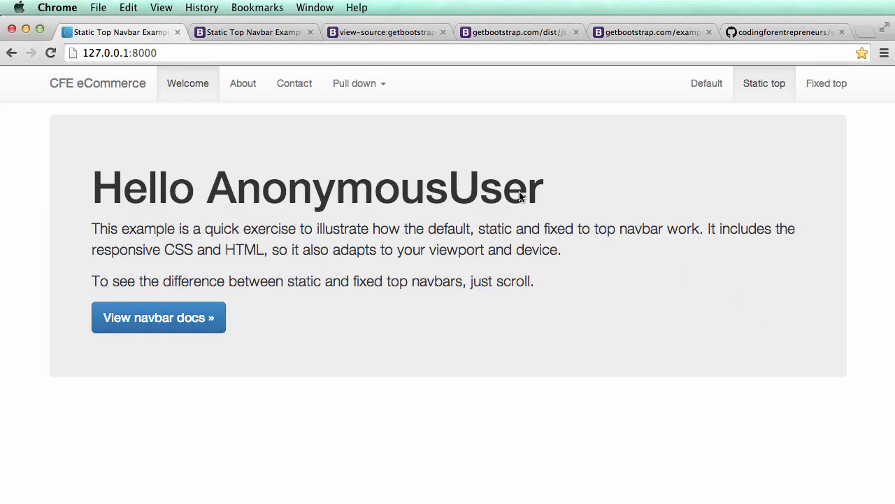
mouse_move(358, 84)
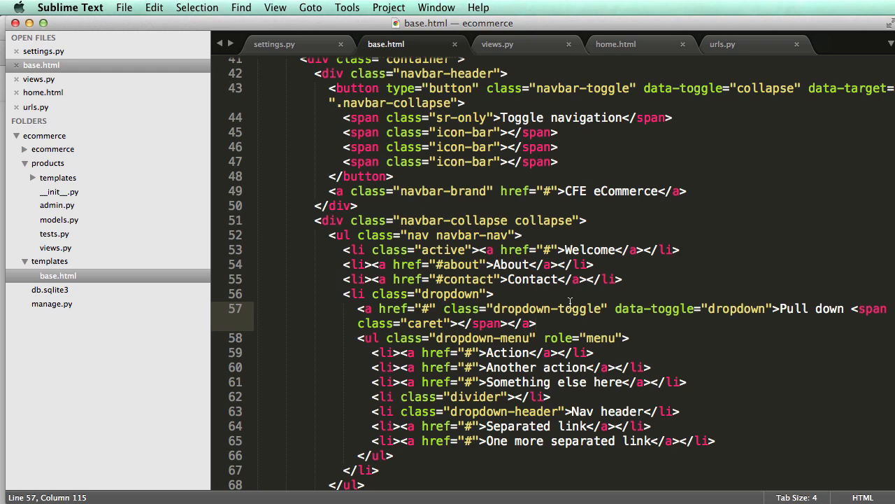
mouse_move(469, 333)
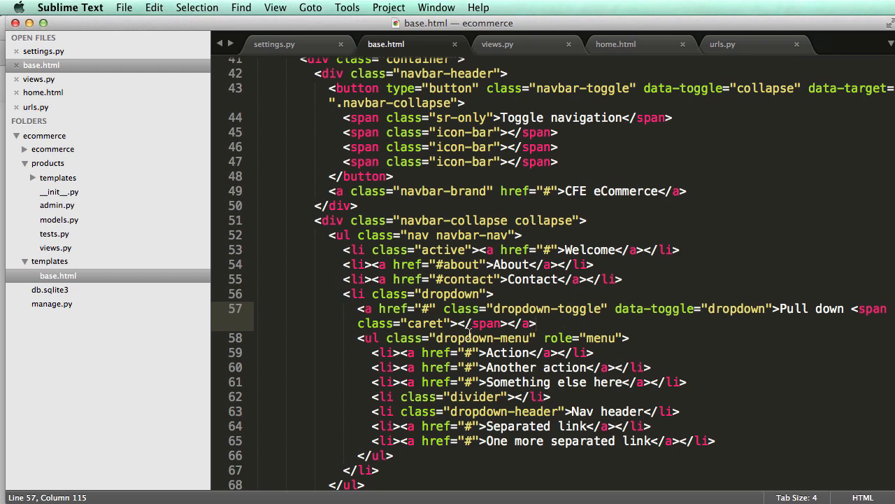
left_click(439, 294)
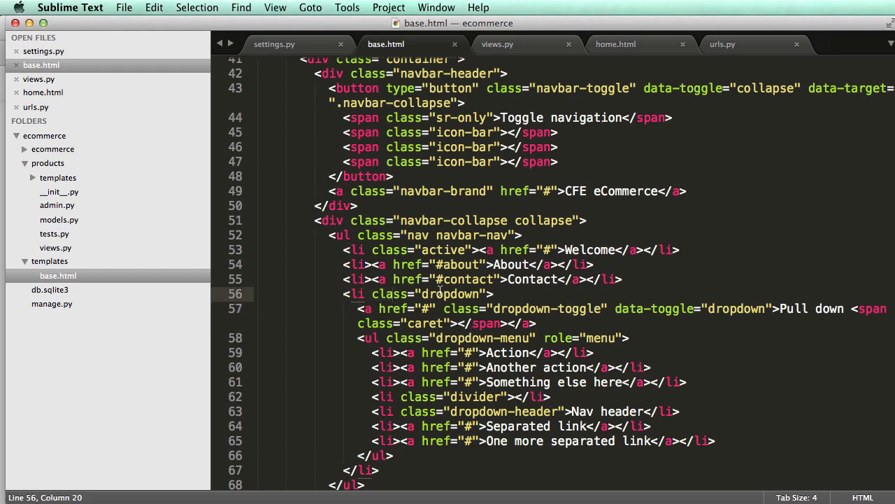
double_click(535, 280)
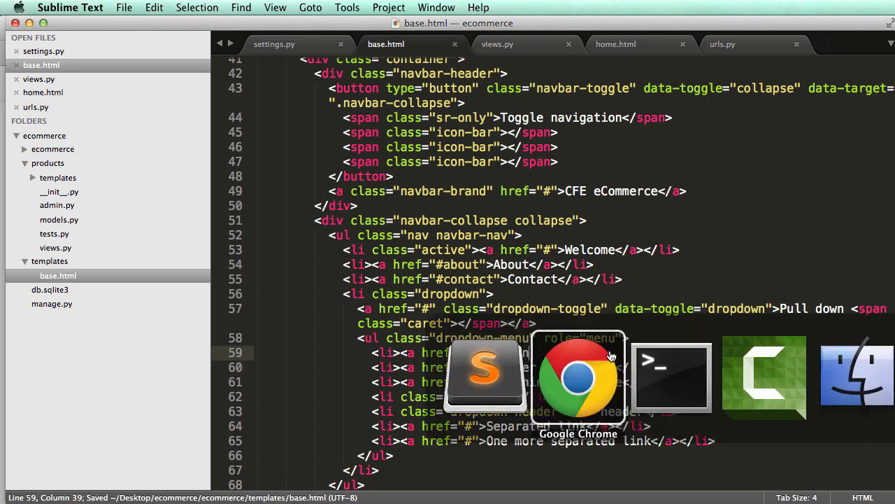
left_click(579, 378)
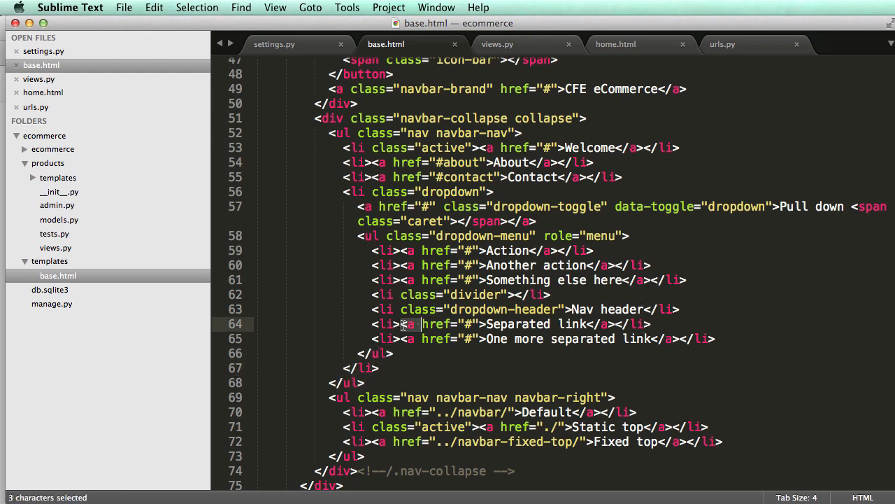
left_click(627, 279)
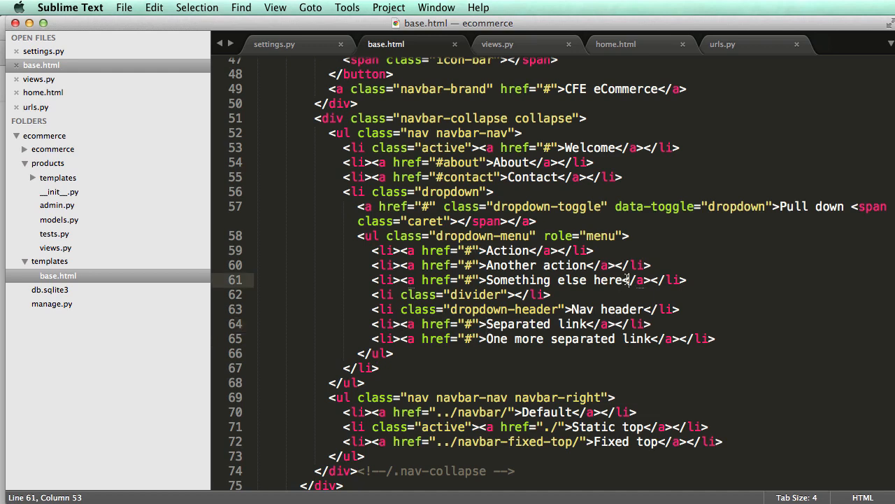
double_click(641, 280)
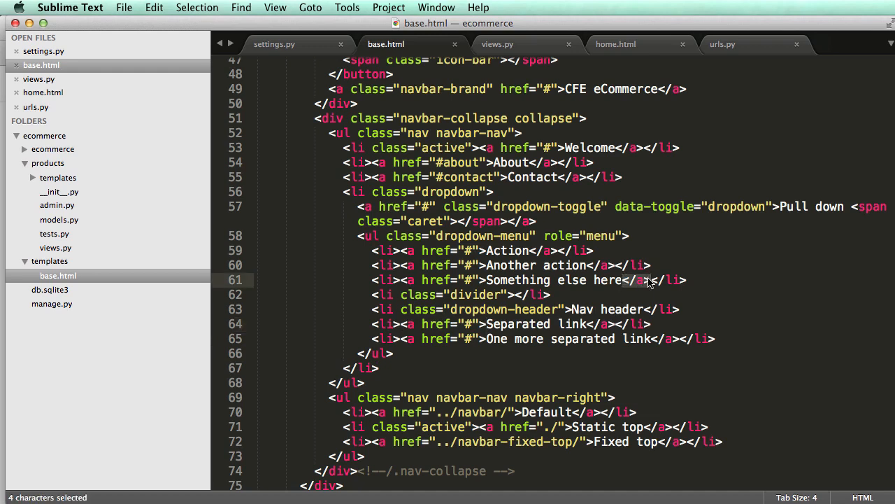
left_click(119, 31)
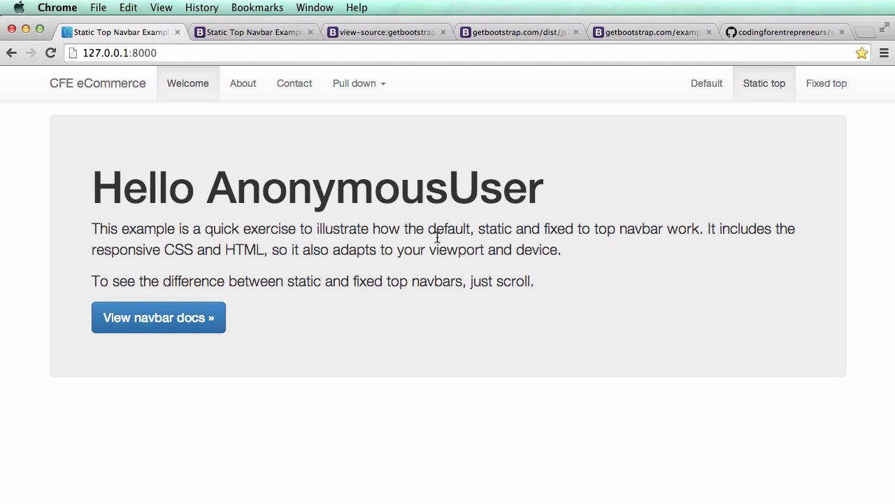
mouse_move(493, 333)
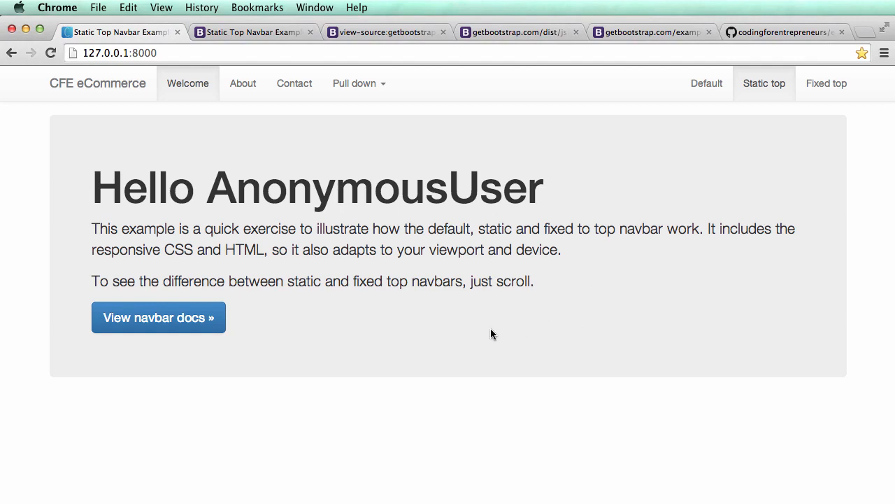
mouse_move(488, 328)
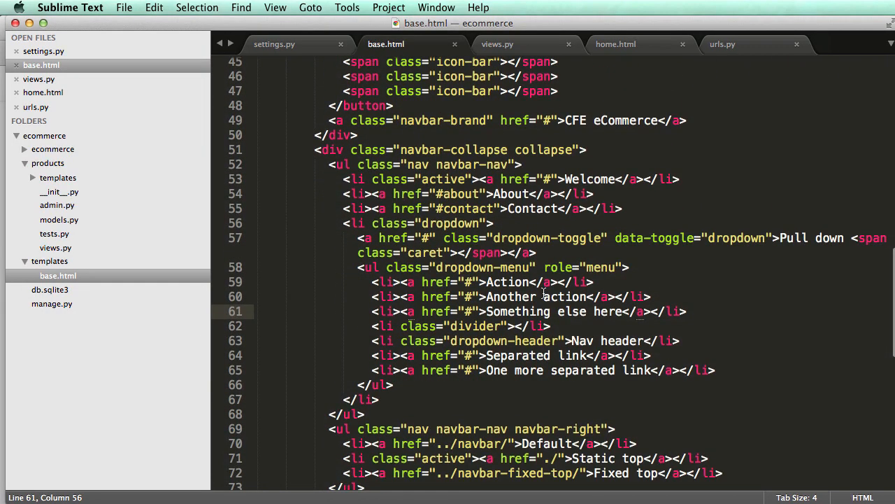
scroll("down", 3)
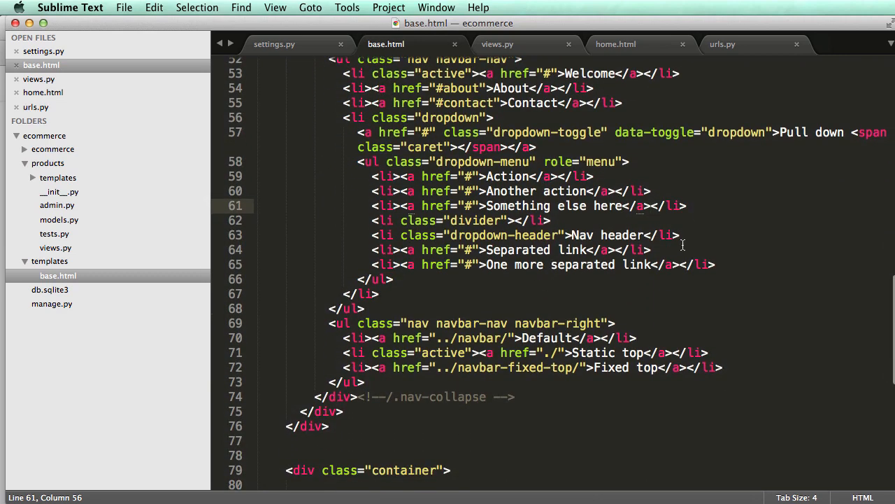
scroll("up", 3)
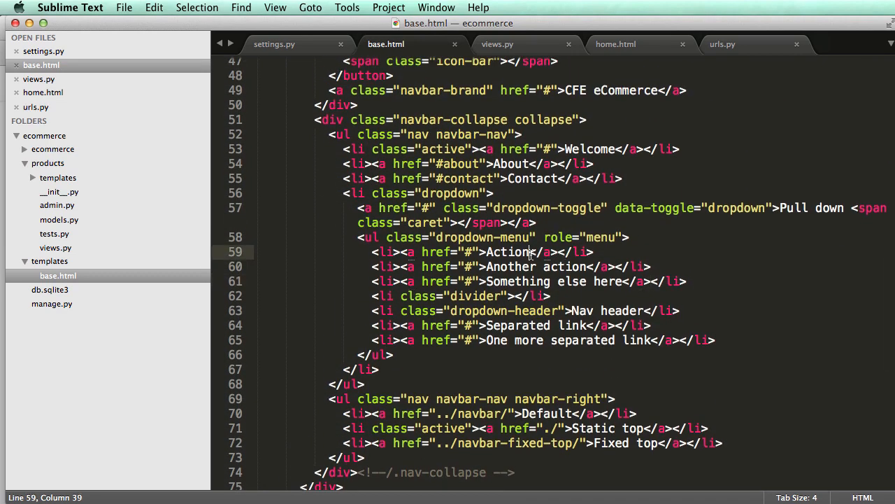
key("enter")
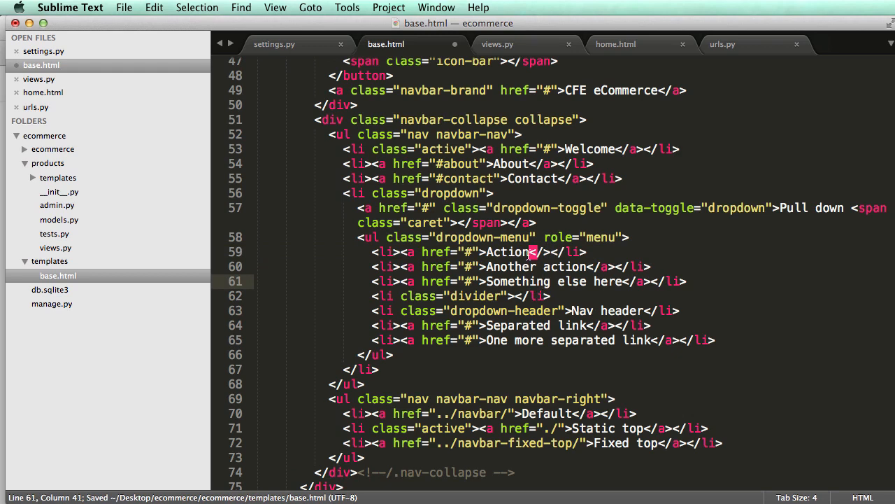
left_click(543, 251)
type("aa")
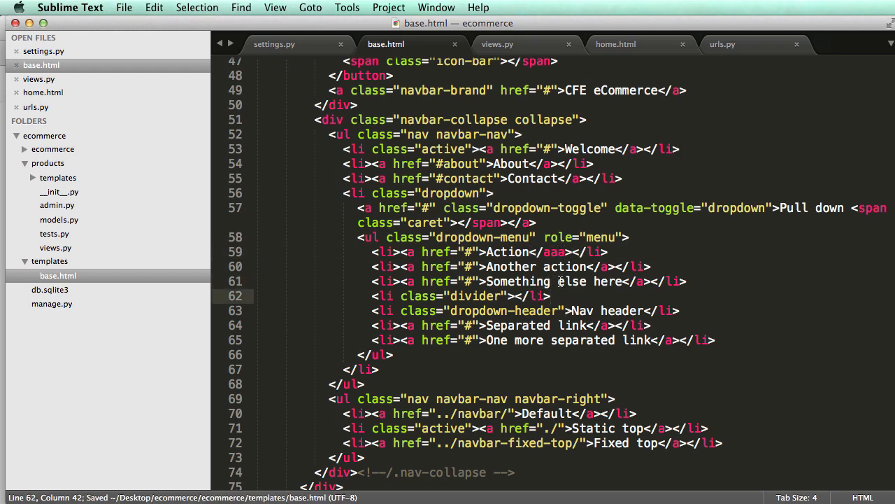
left_click(560, 252)
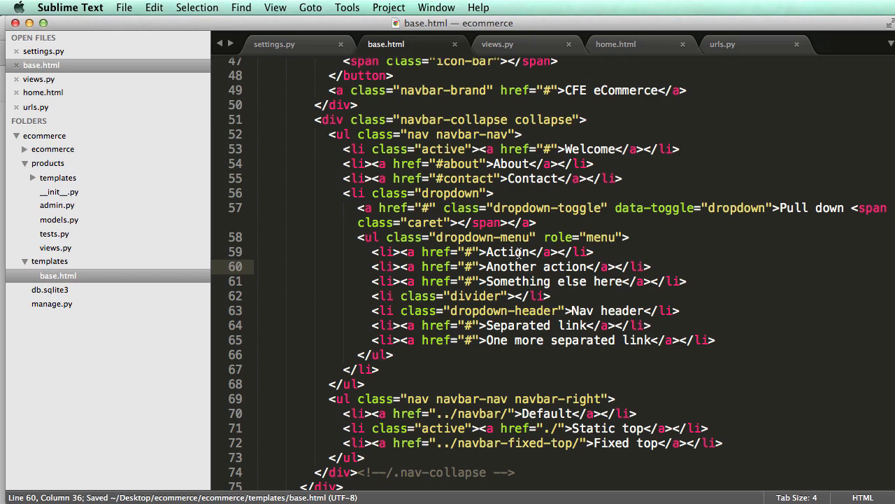
Step: Cut the static navbar block and write {% include 'navbar.html' %} in its place after the body tag
scroll("down", 3)
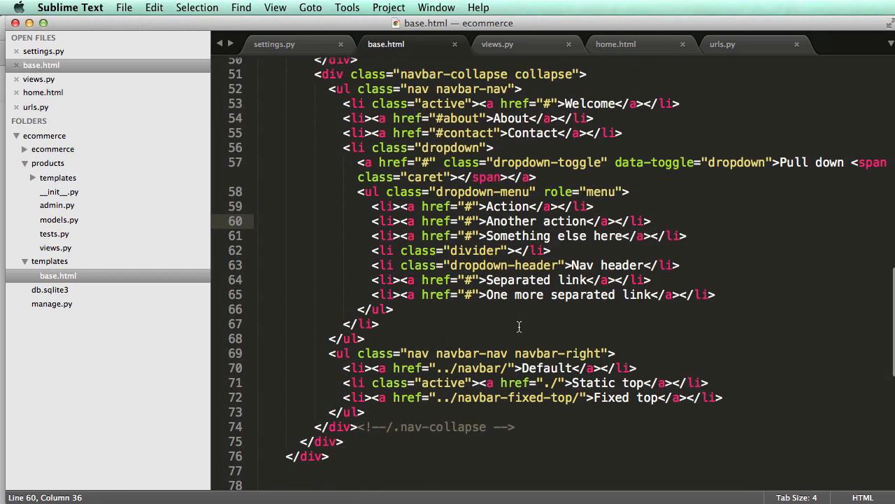
scroll("up", 3)
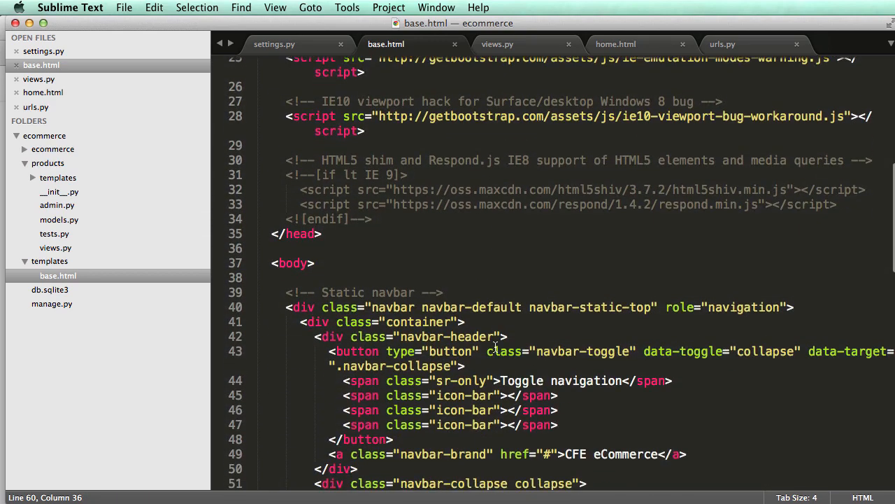
scroll("down", 3)
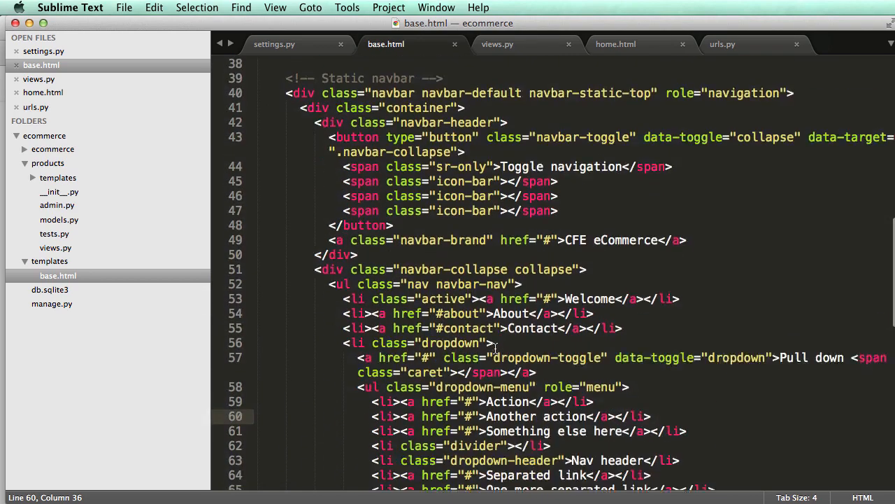
scroll("up", 3)
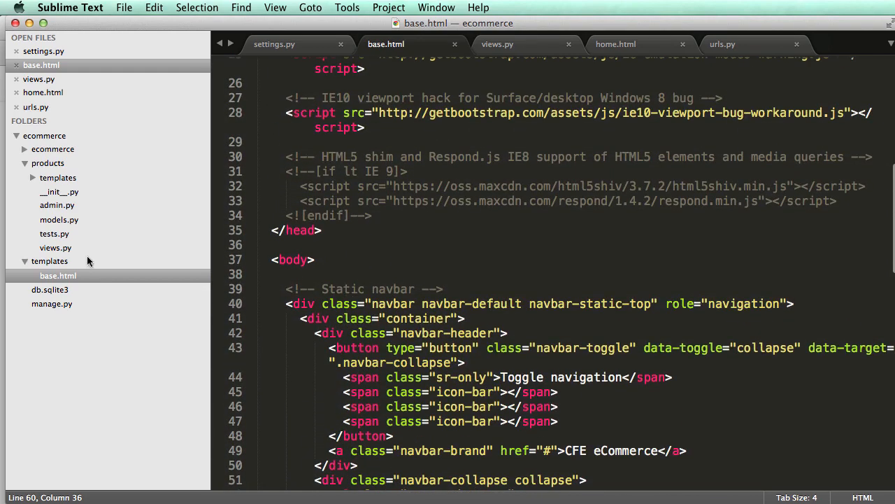
scroll("up", 3)
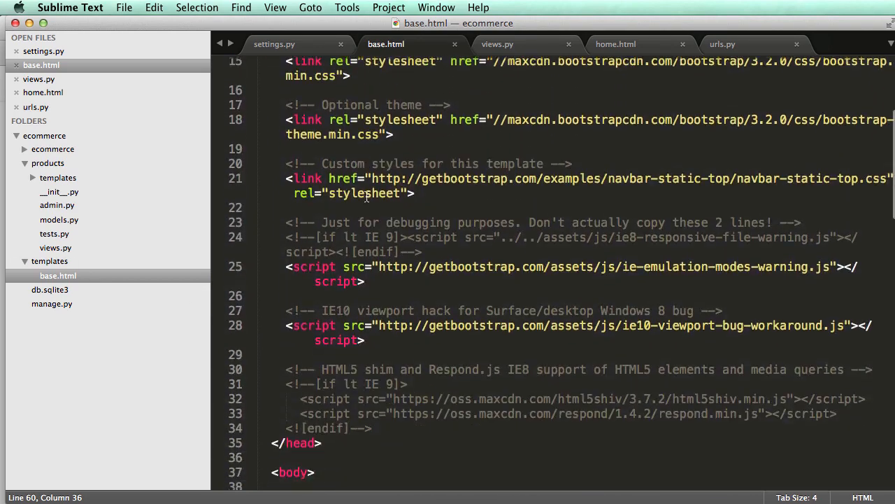
scroll("down", 3)
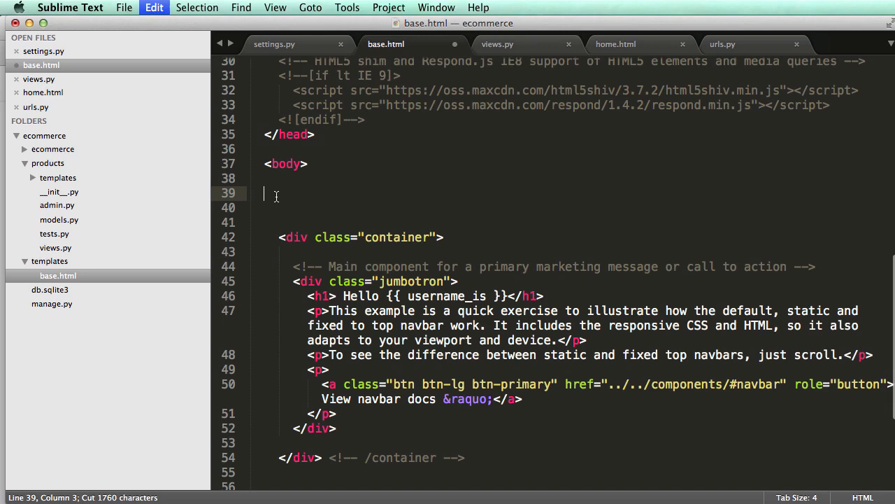
type("{% inc")
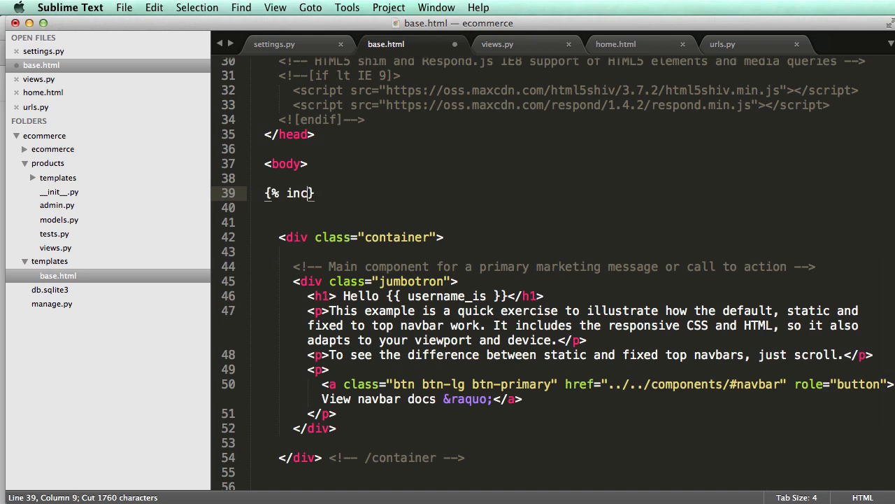
type("lude 'navbar'")
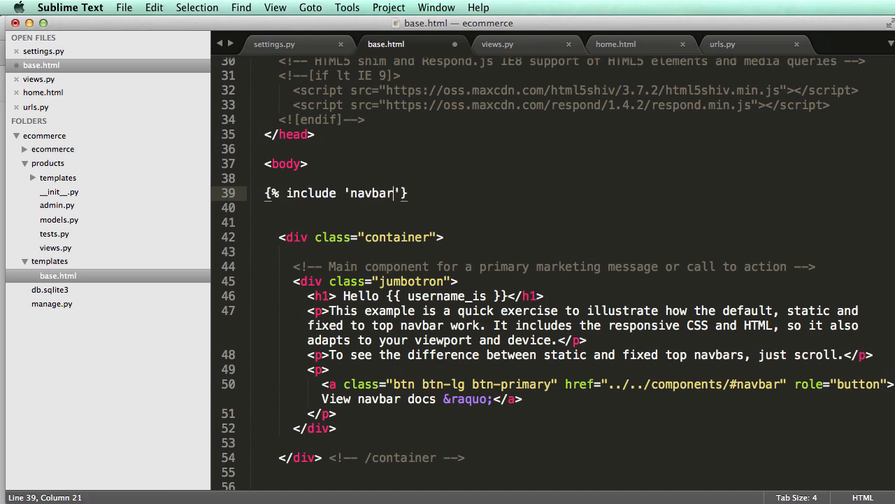
type(".html")
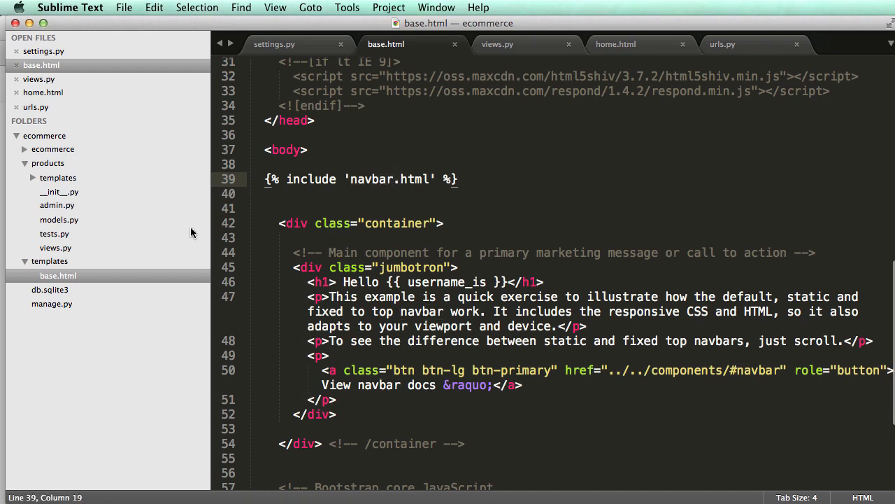
Step: Create a new file in the templates folder, save it as navbar.html, and paste in the navbar markup
right_click(50, 262)
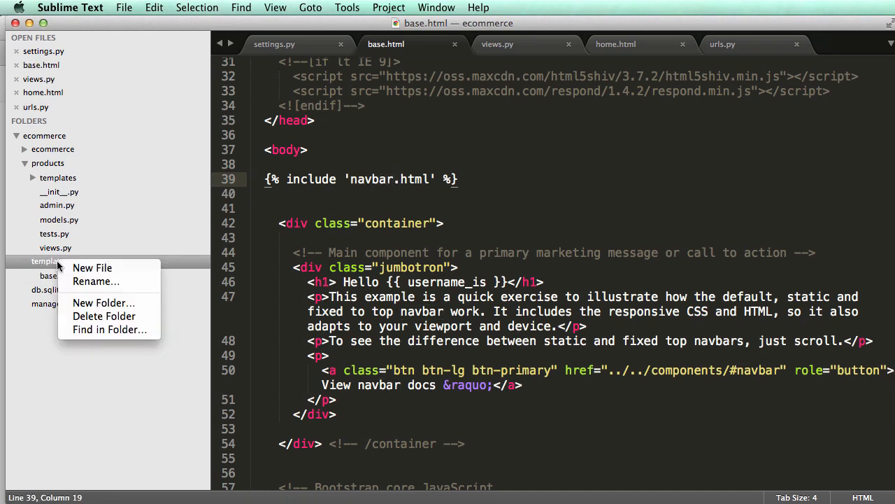
left_click(93, 269)
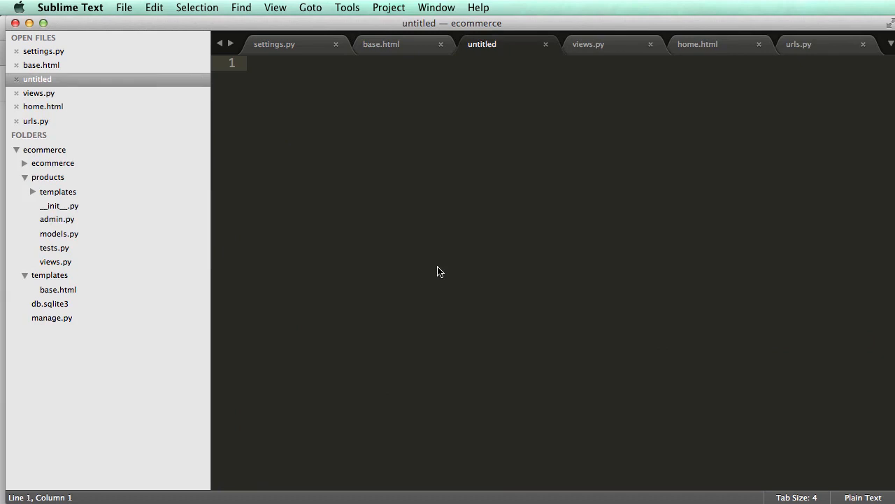
key("cmd+s")
type("nav")
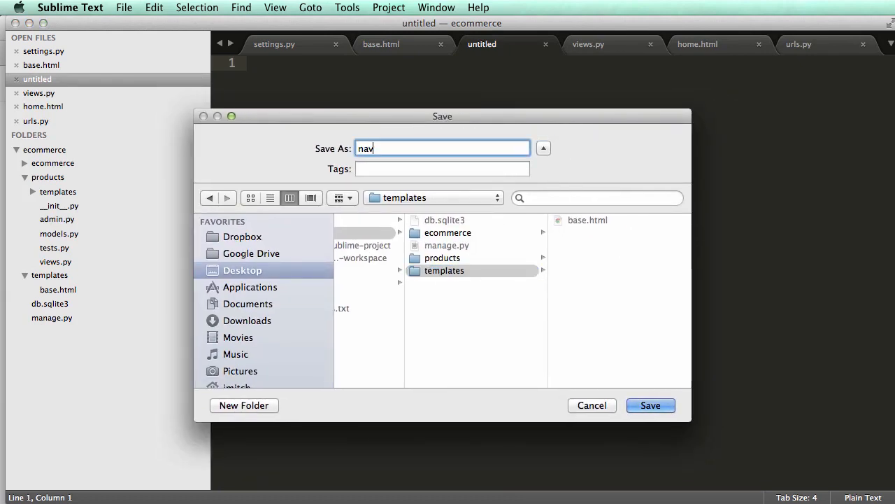
left_click(649, 406)
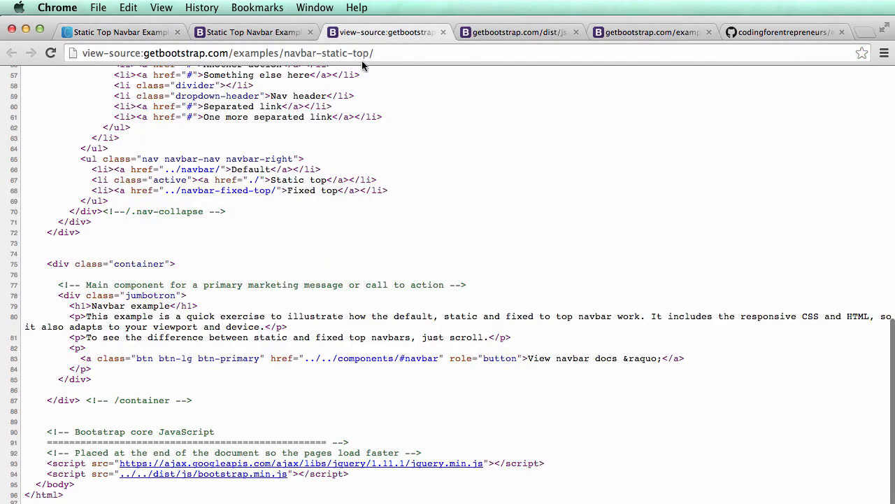
scroll("up", 3)
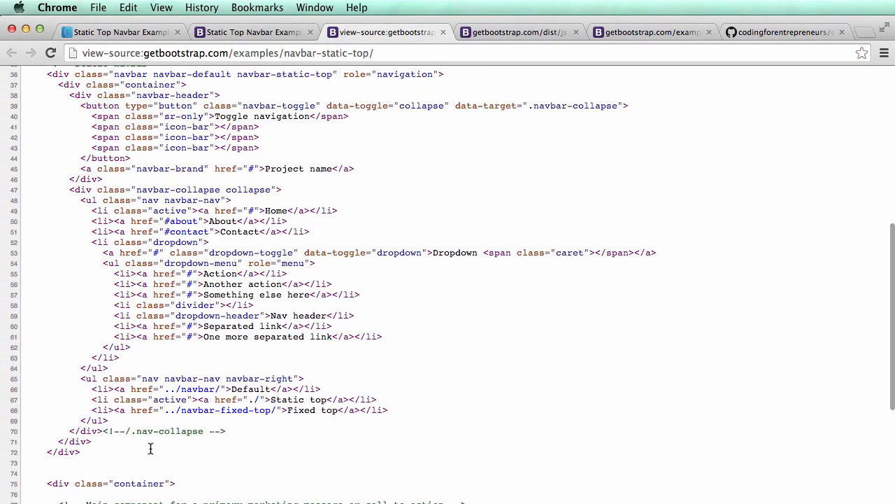
scroll("up", 3)
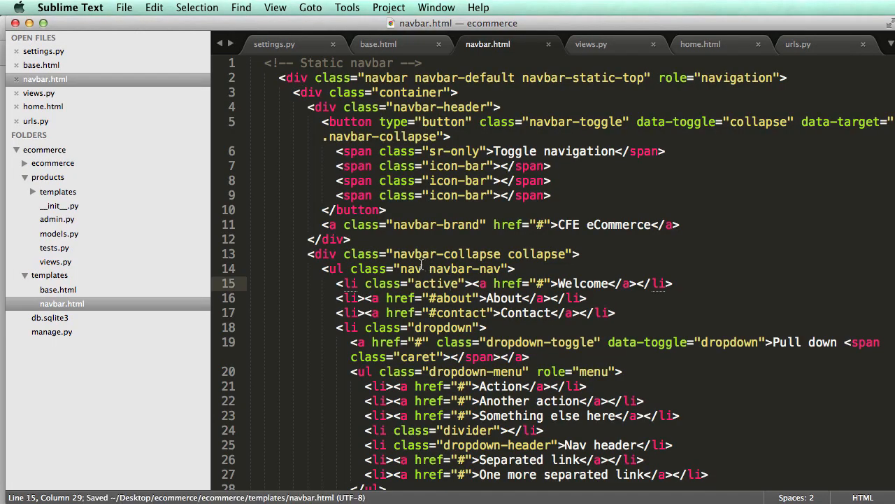
Step: Return to base.html and re-paste the {% include 'navbar.html' %} tag on its own line after body
left_click(377, 43)
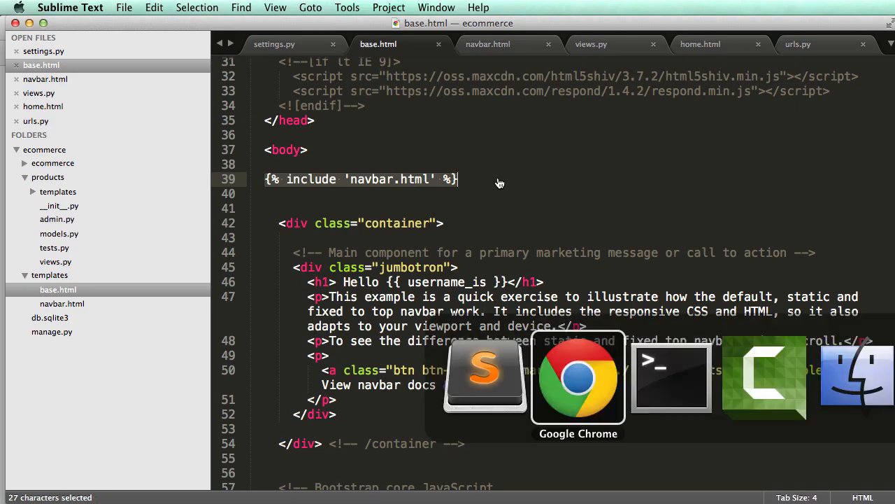
left_click(578, 376)
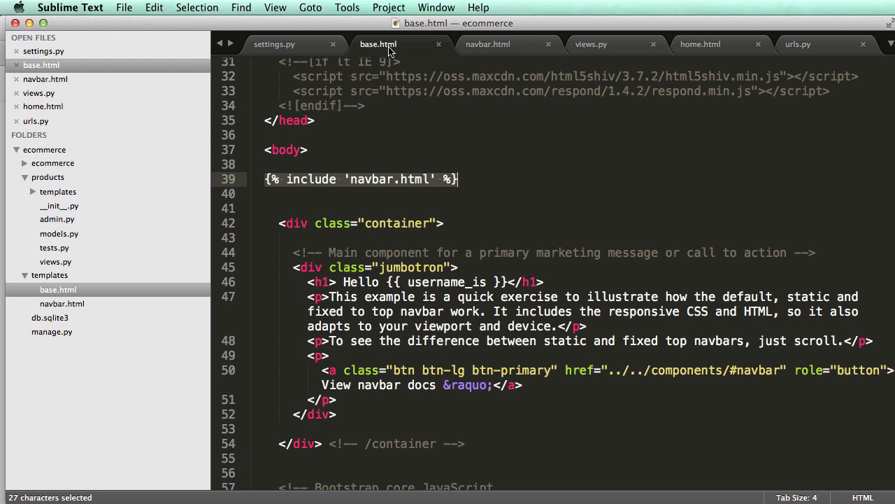
double_click(310, 179)
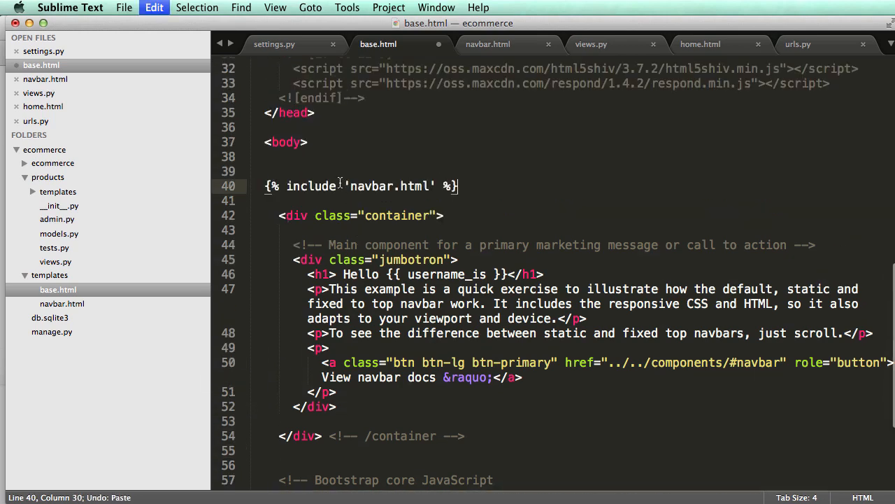
left_click(58, 7)
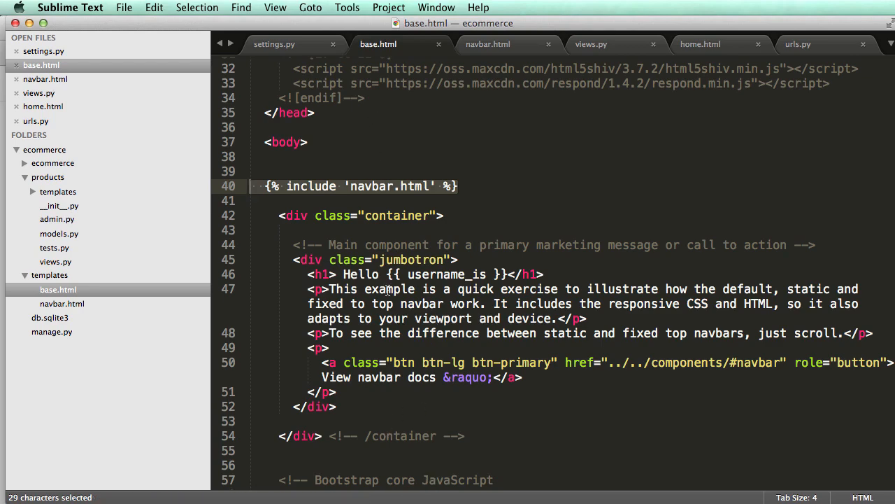
mouse_move(380, 275)
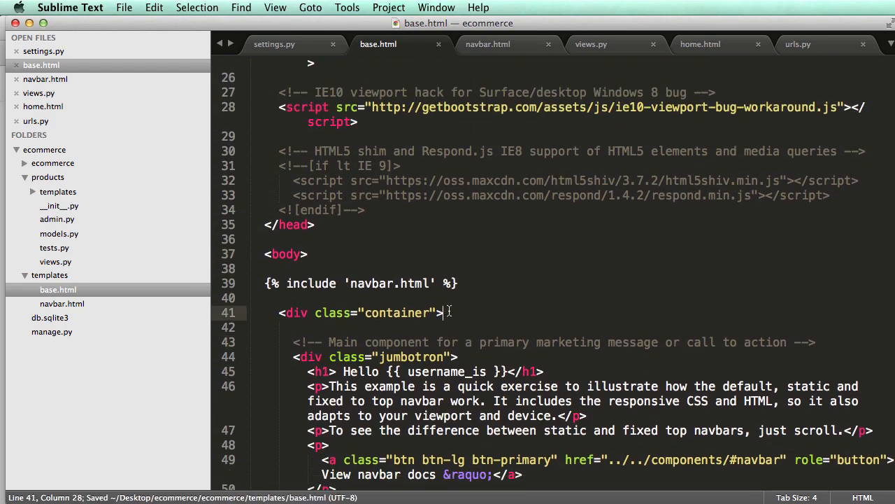
Step: Remove the extra blank line around the include tag, save base.html, and review the template
scroll("up", 3)
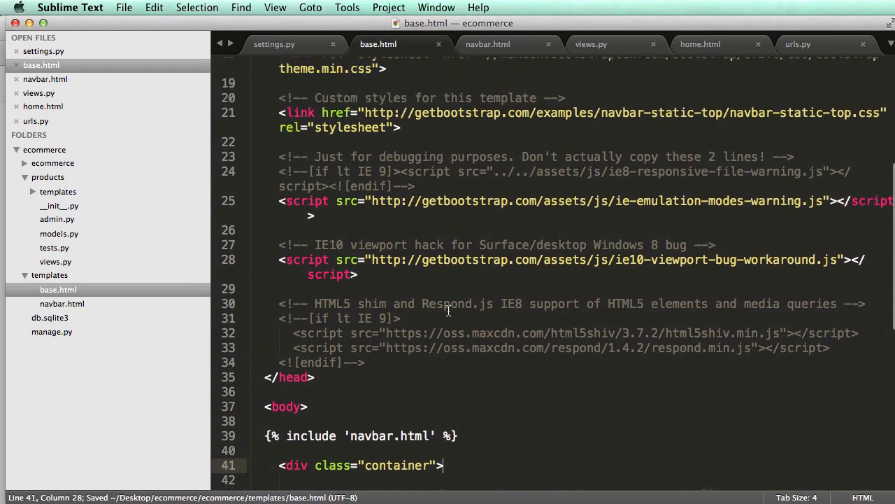
scroll("down", 3)
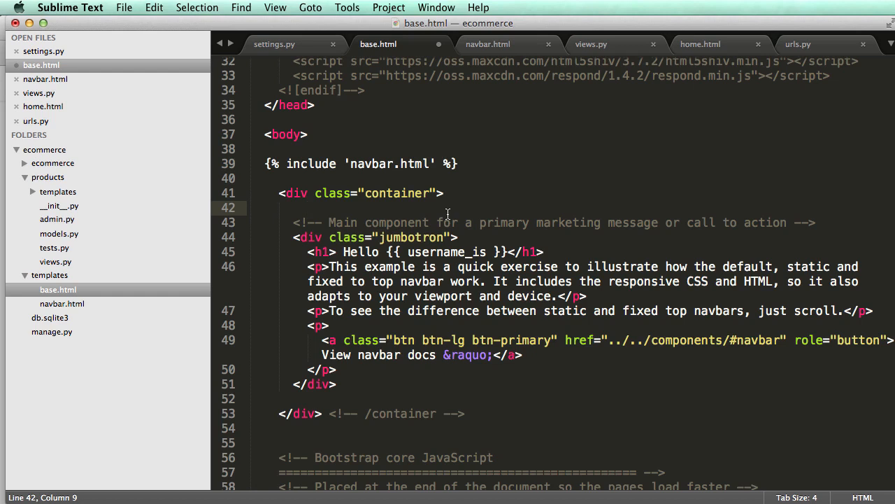
mouse_move(538, 304)
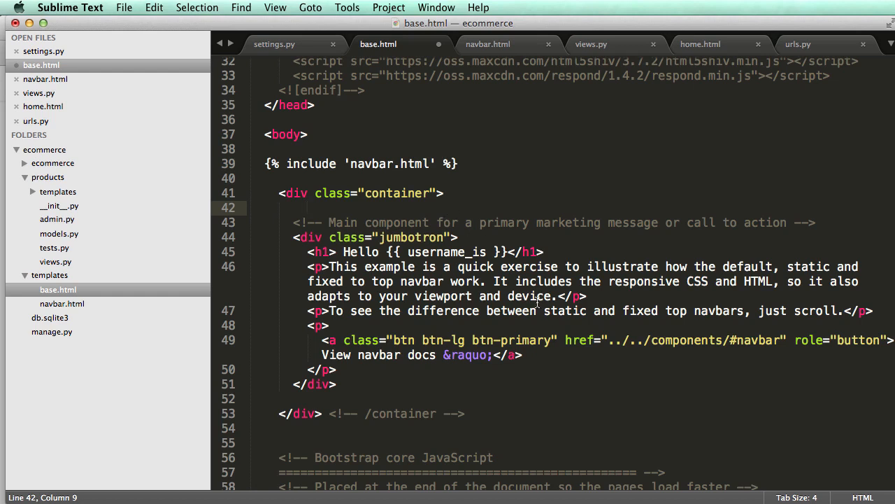
scroll("up", 3)
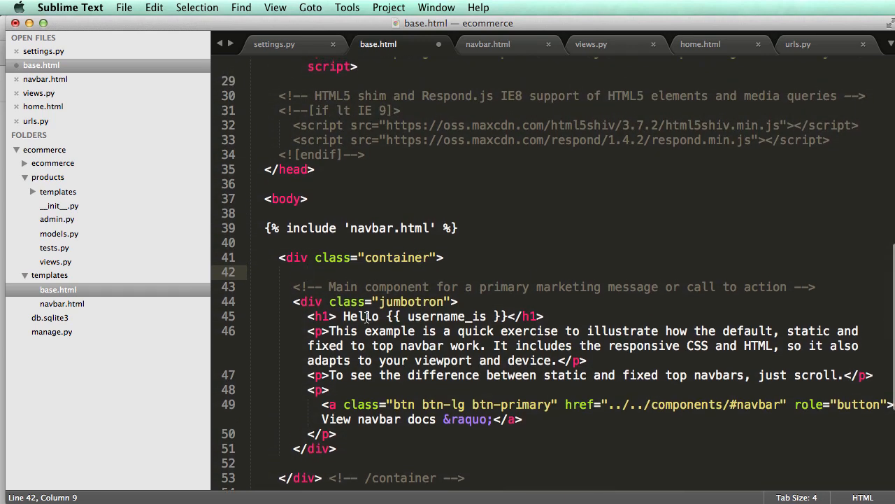
scroll("up", 3)
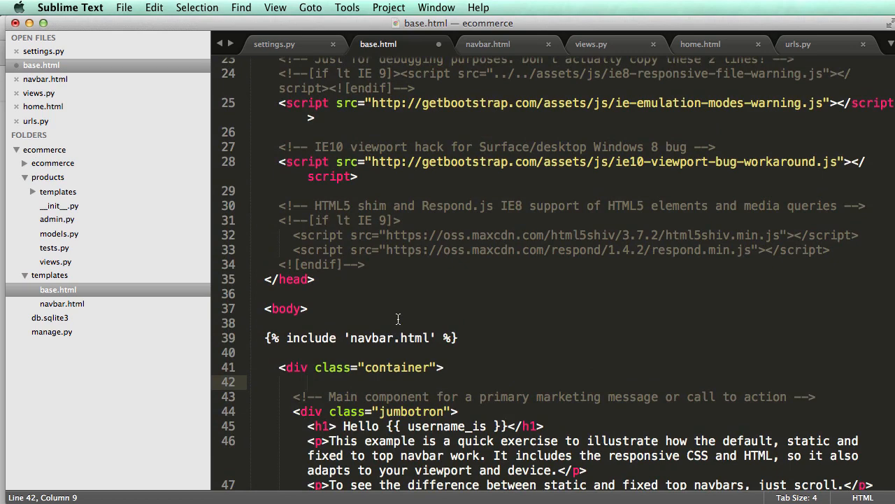
scroll("down", 3)
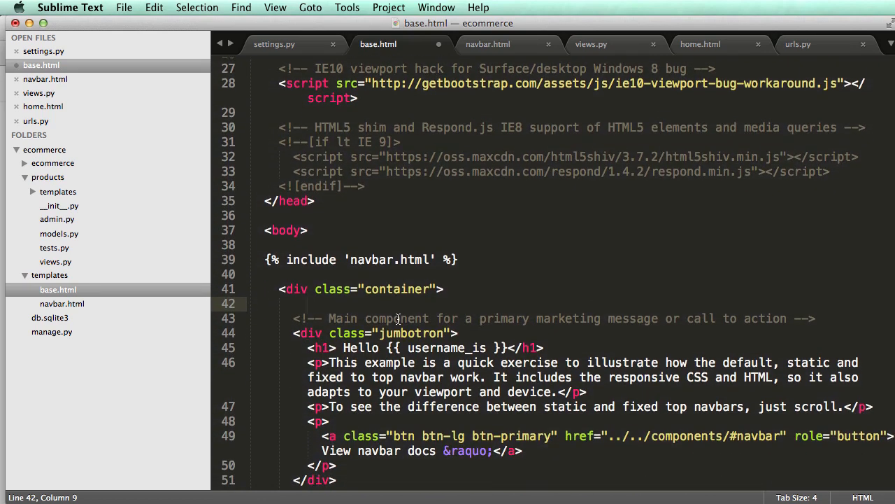